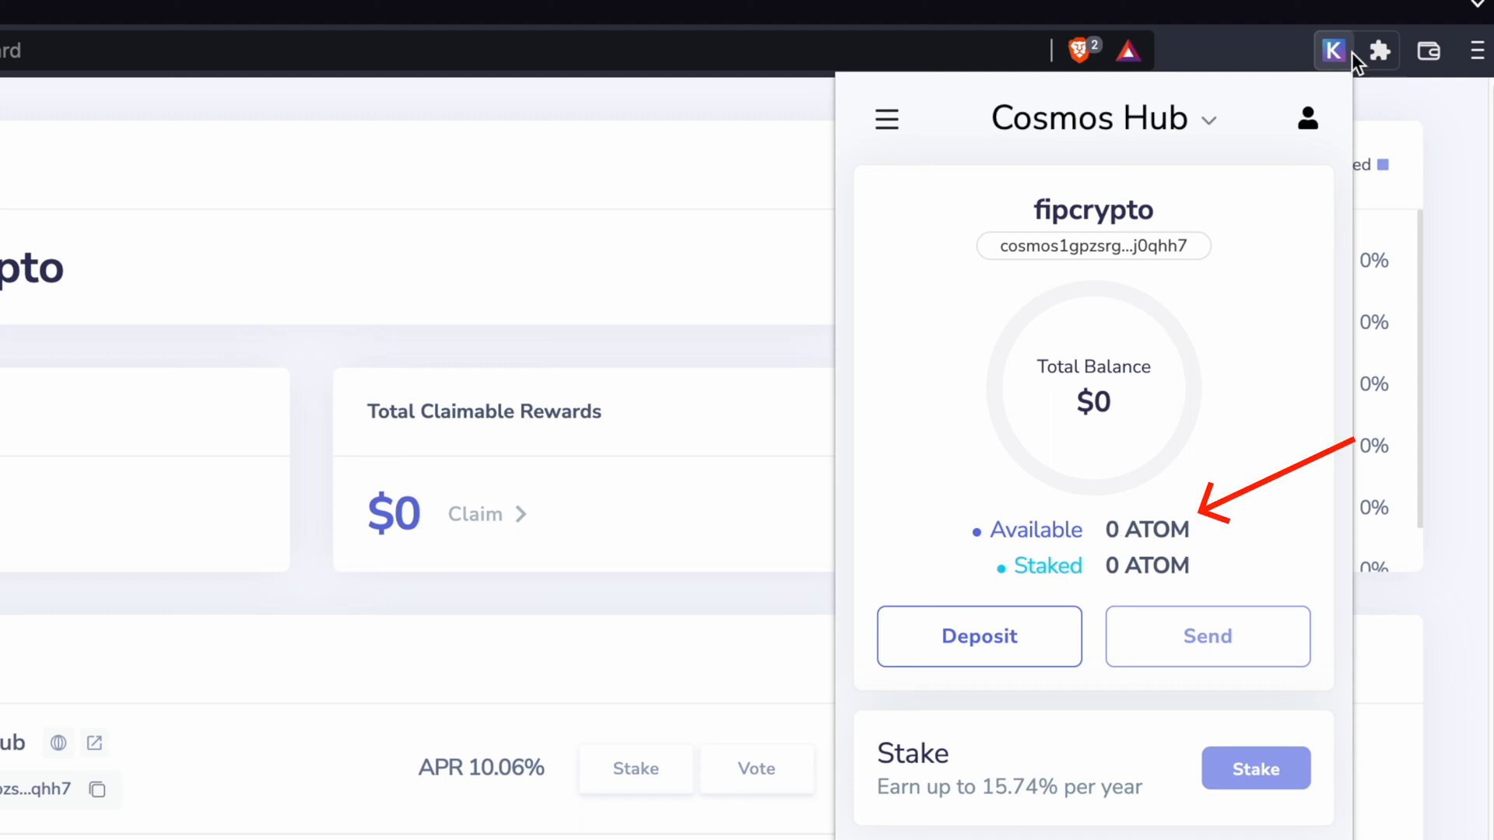
mouse_move(1323, 392)
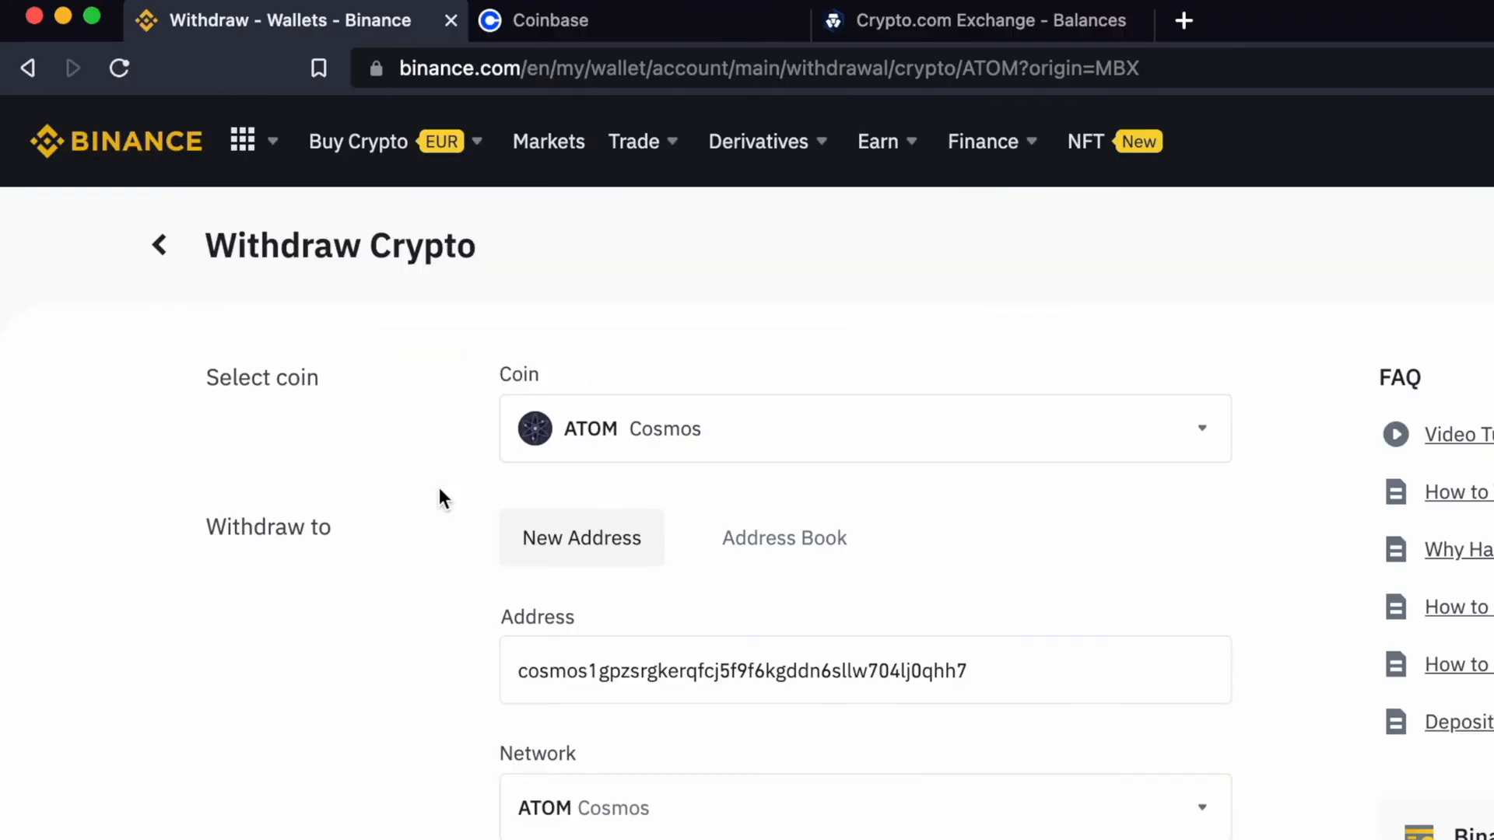
Step: Close the Keplr wallet popup, returning to the Cosmos dashboard
left_click(953, 20)
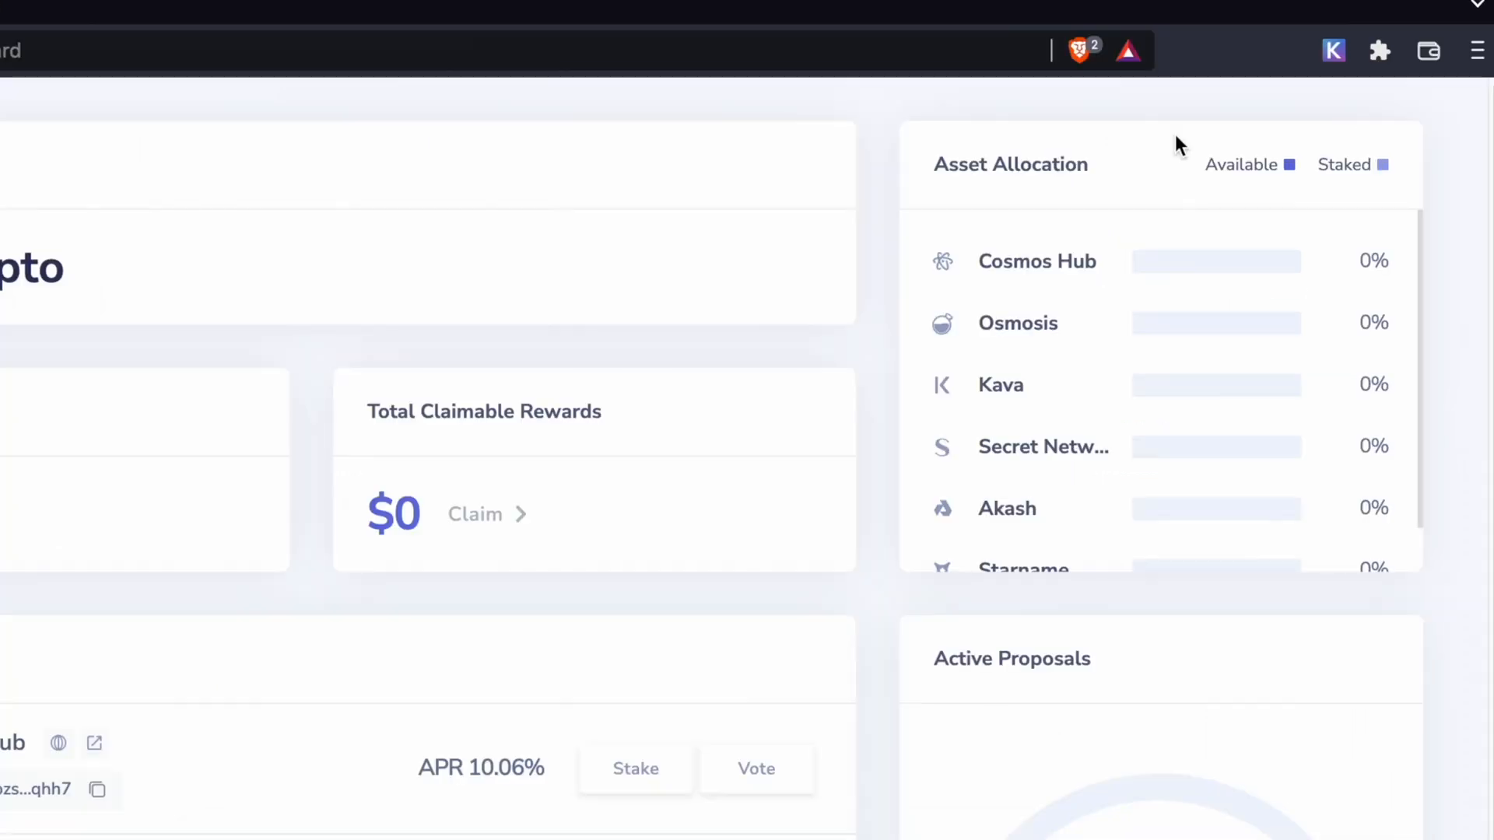
Step: Switch the Keplr wallet's chain from Cosmos Hub to Osmosis, showing the osmo address
left_click(1334, 50)
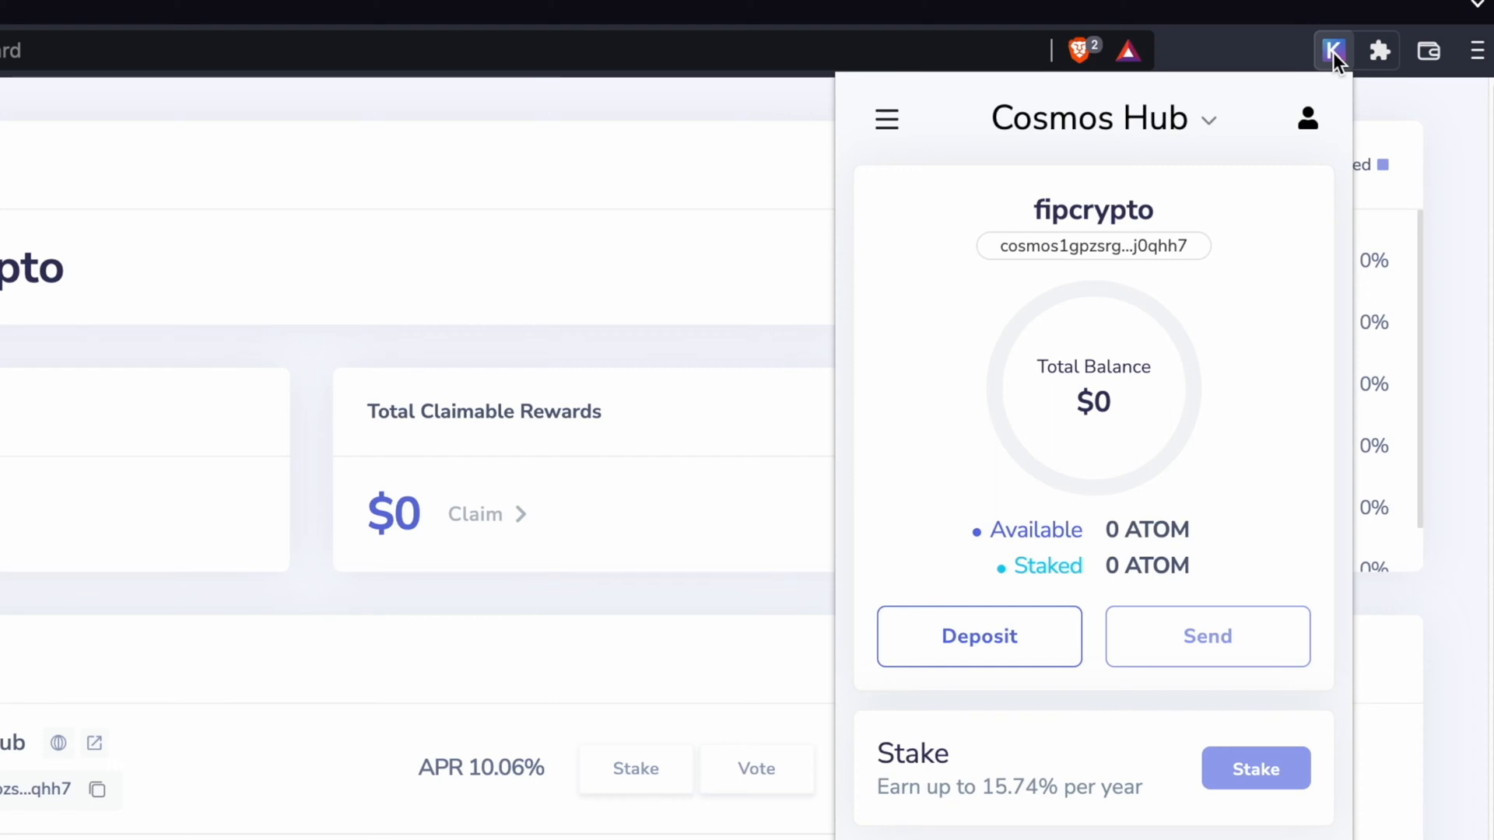
mouse_move(1248, 303)
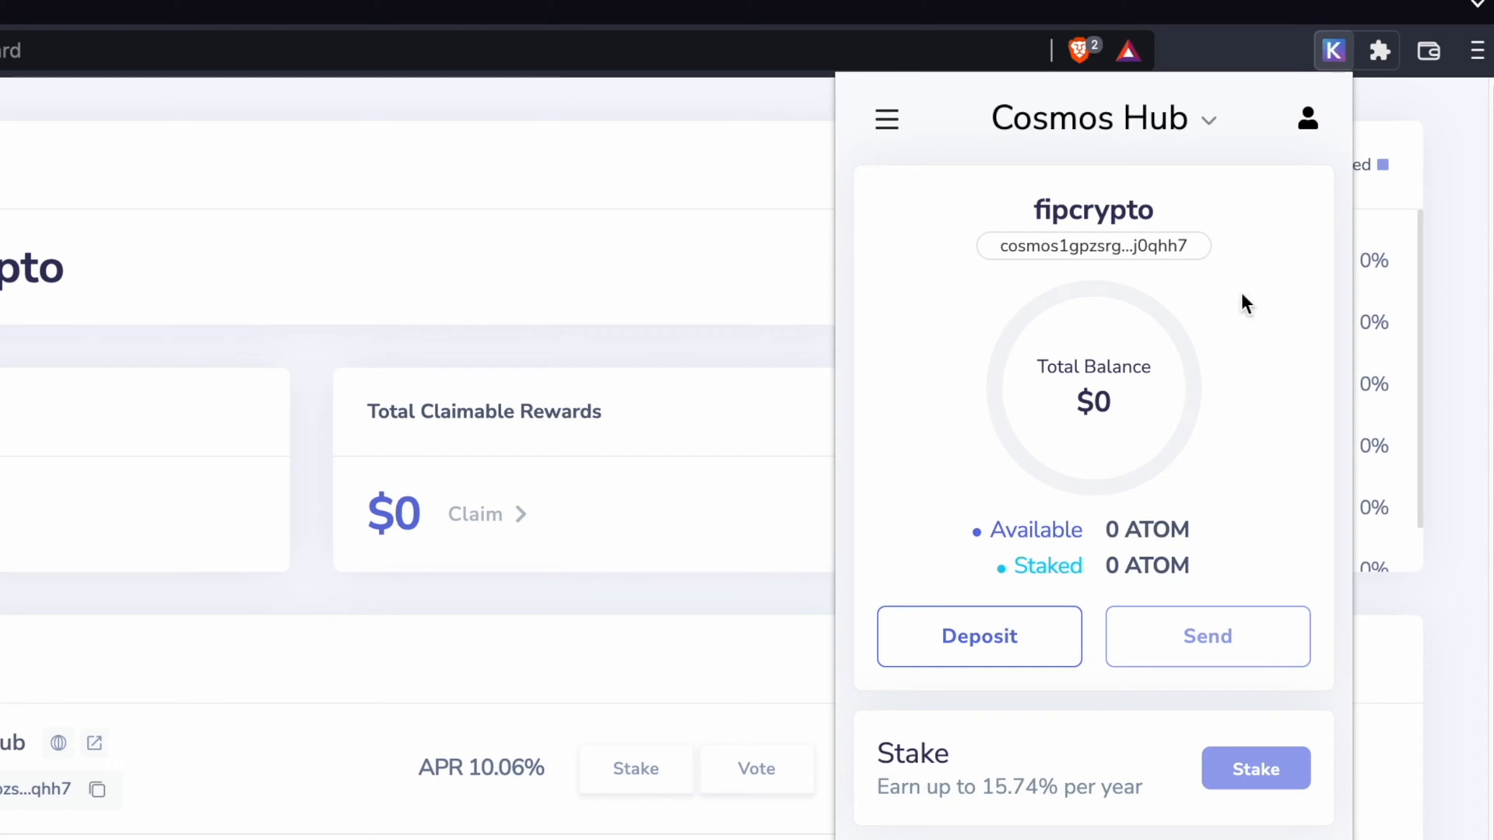
left_click(1104, 119)
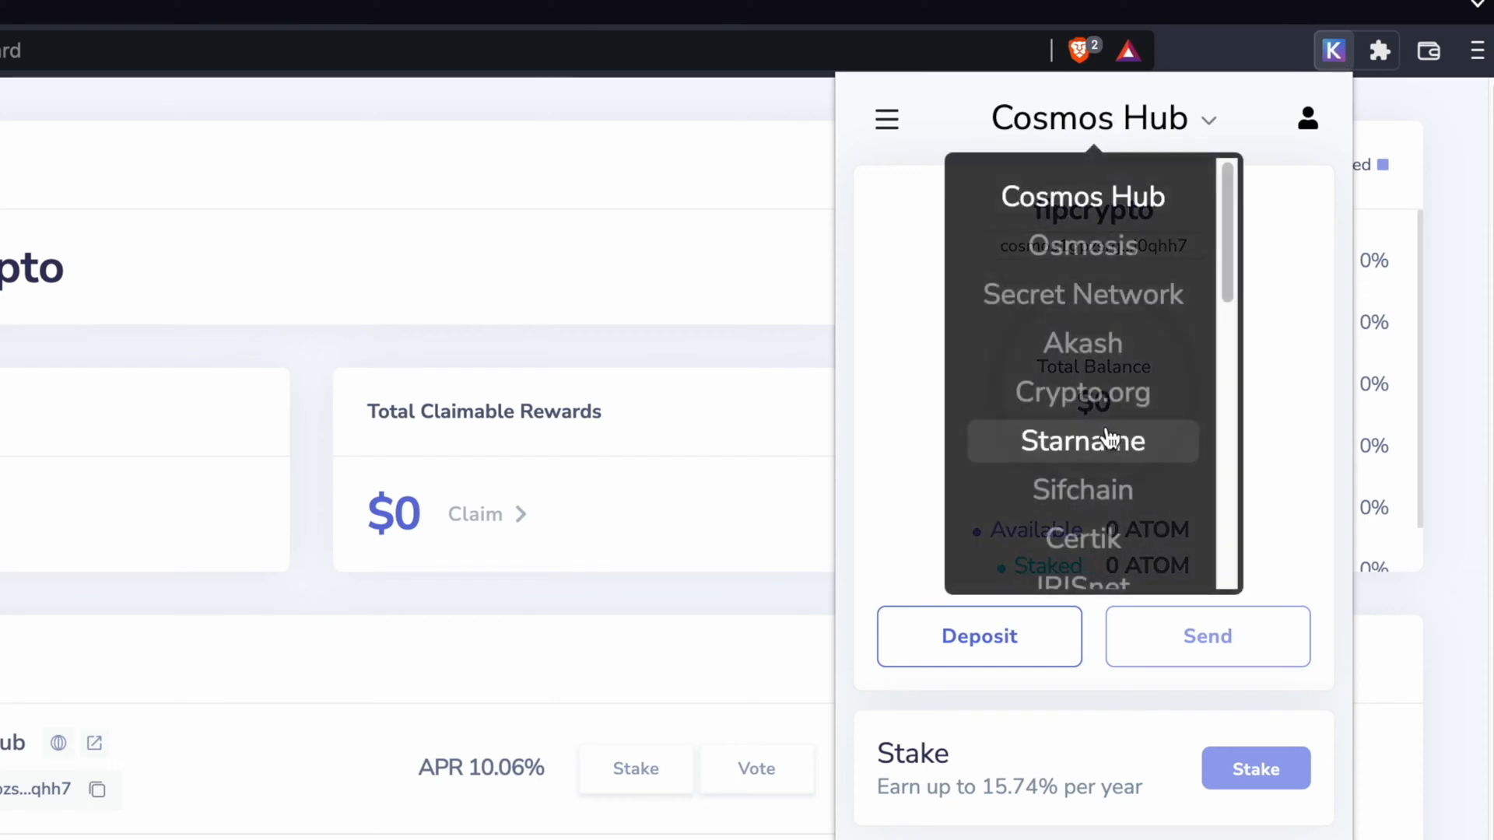
left_click(1080, 246)
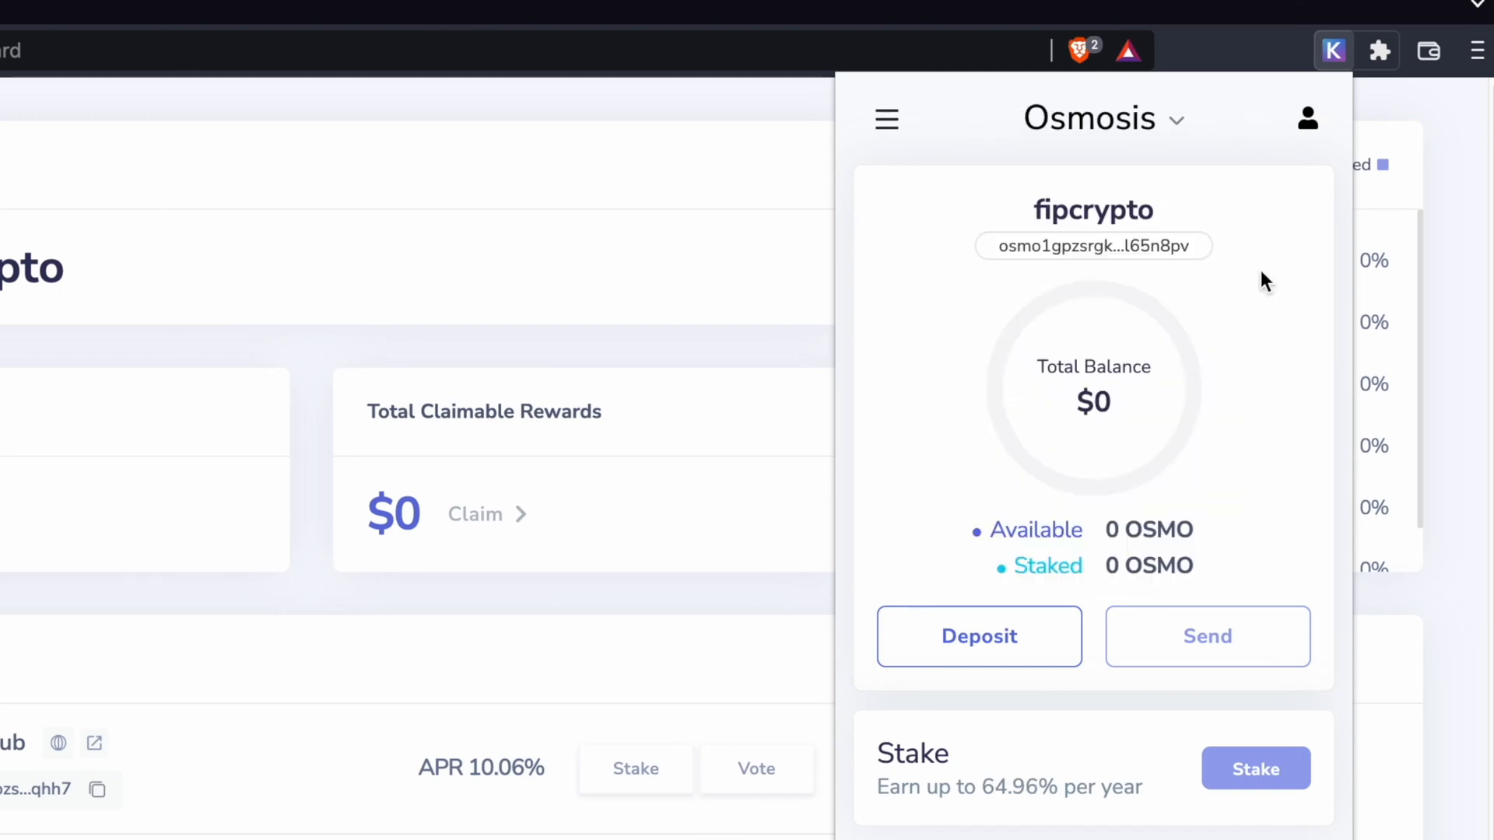
left_click(1102, 118)
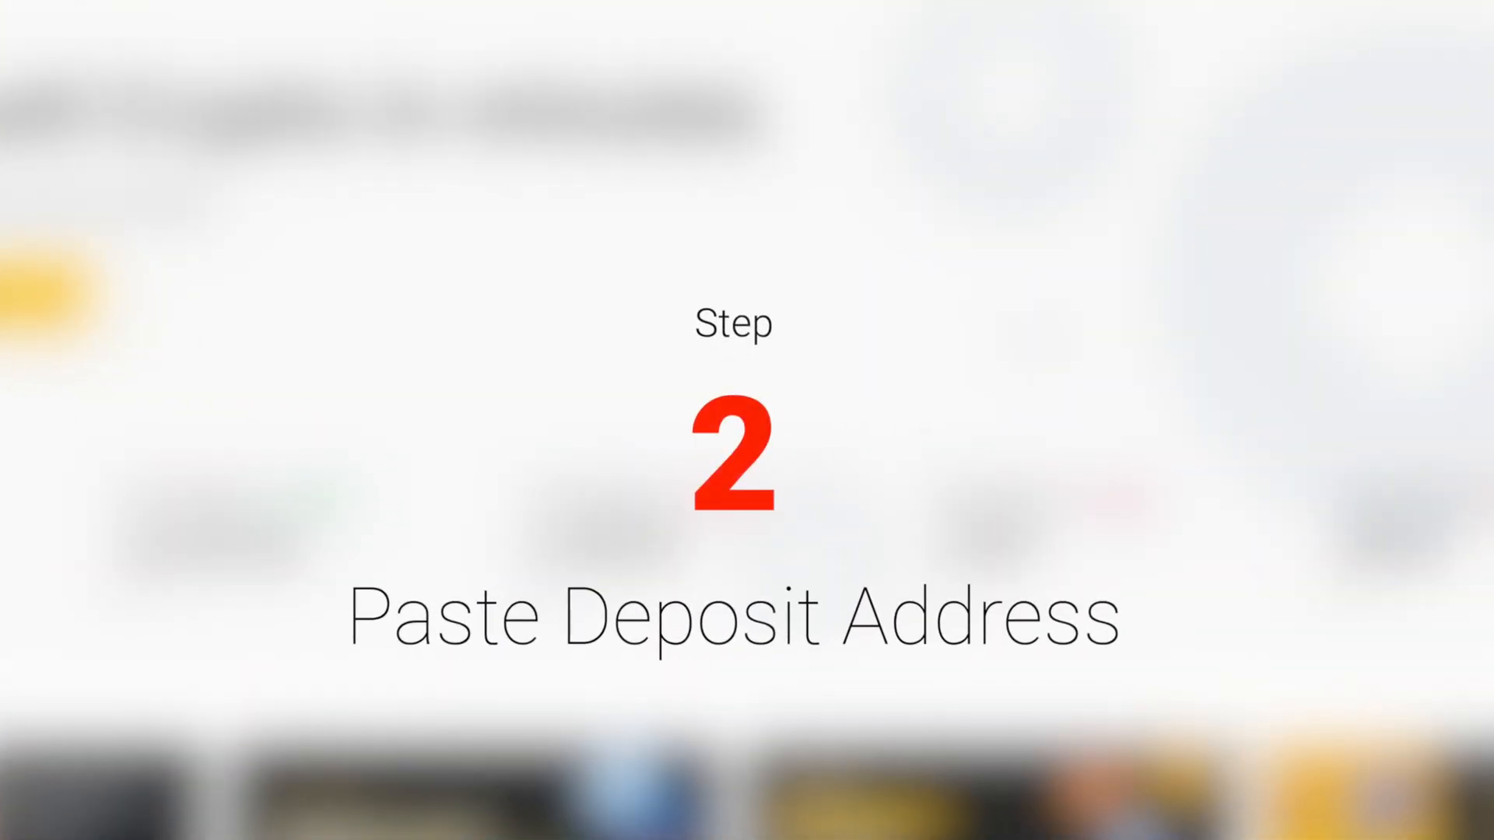
Step: Go to Fiat and Spot balances and start a withdrawal from the ATOM row
left_click(851, 125)
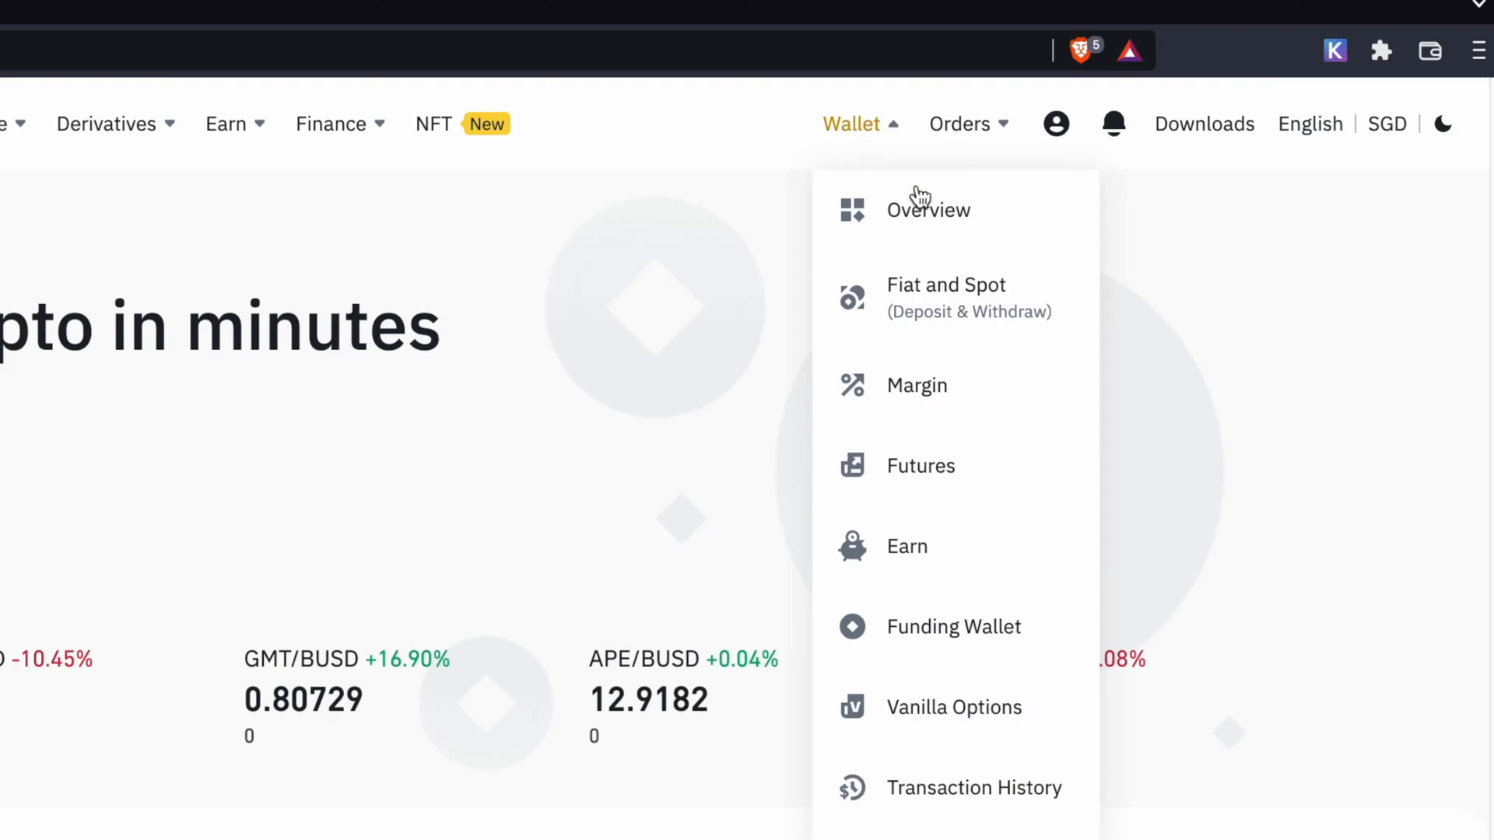
left_click(944, 296)
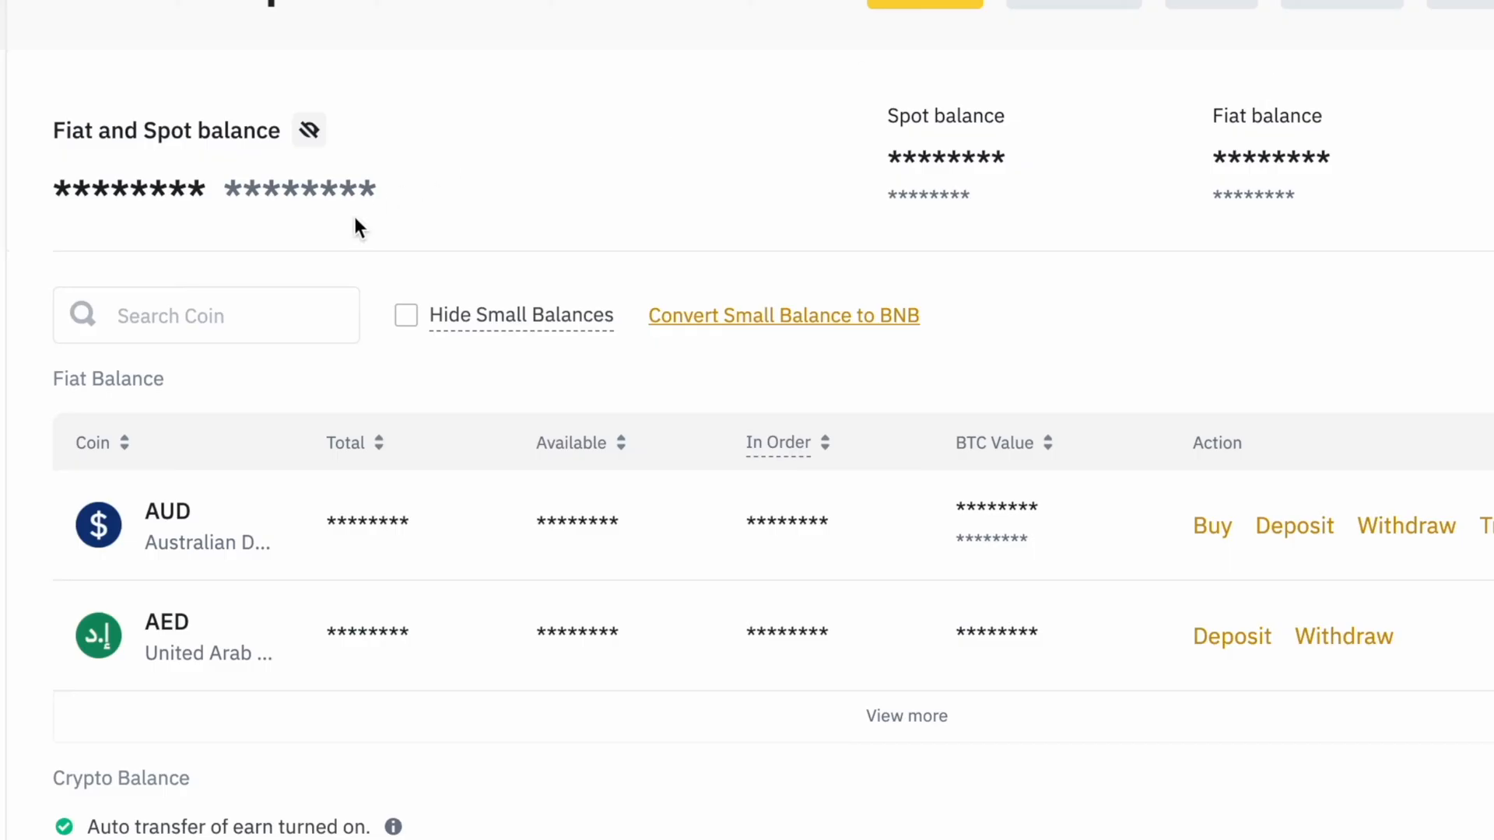
scroll("down", 3)
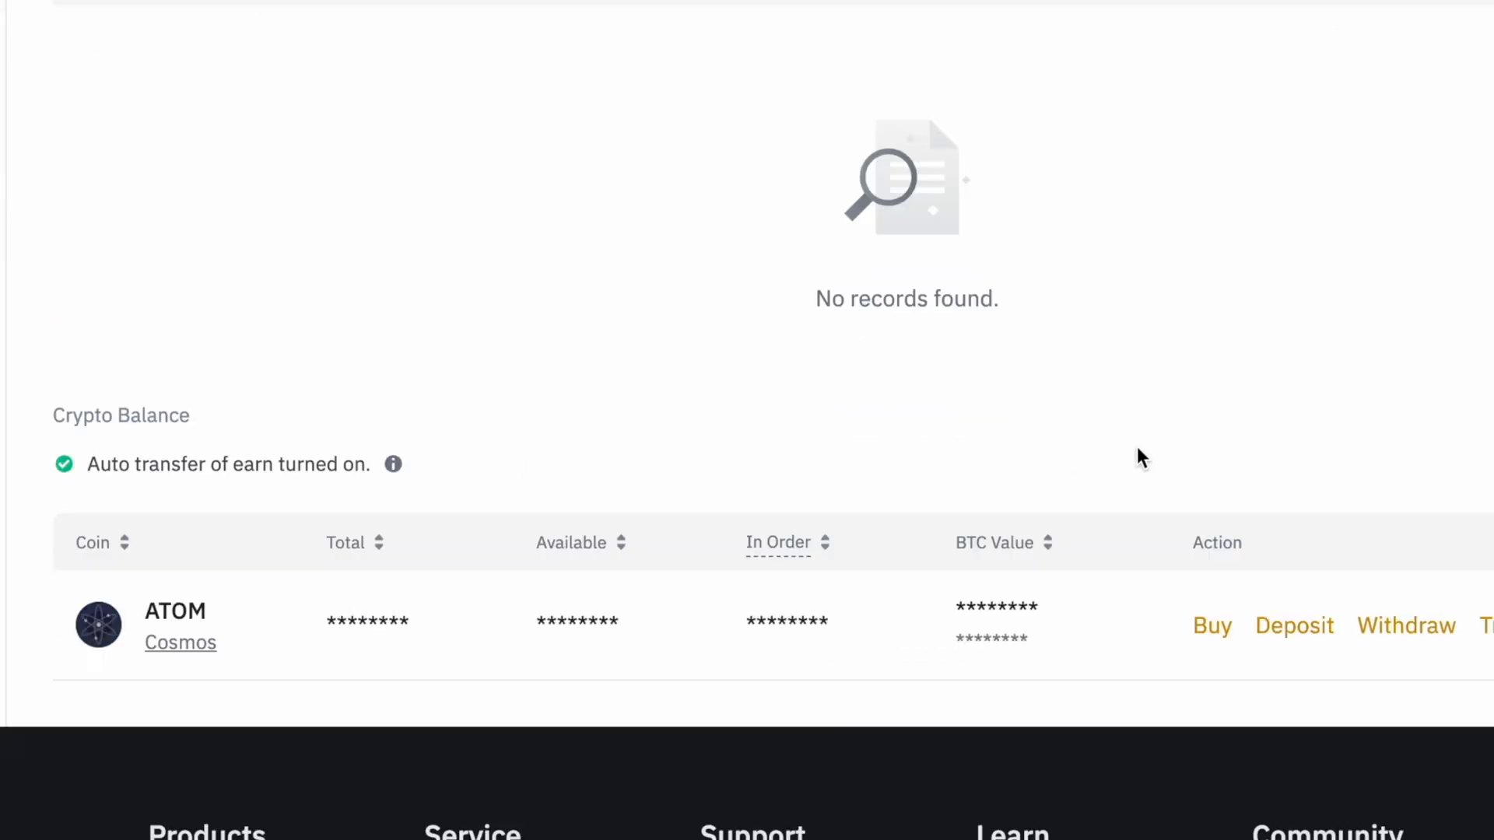
left_click(1406, 626)
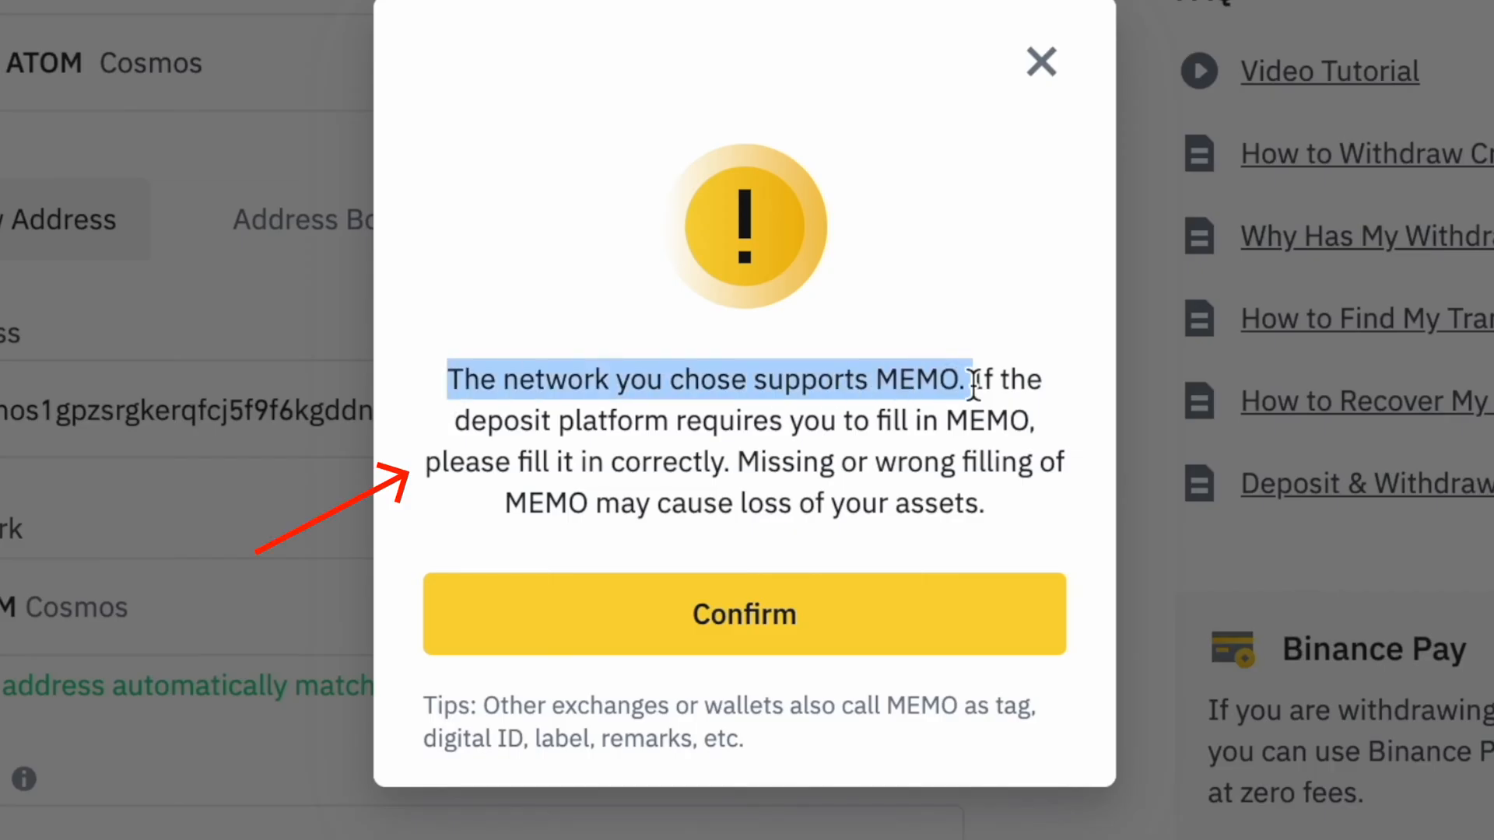
Step: Acknowledge the MEMO warning and keep ATOM Cosmos as the withdrawal network
left_click(744, 613)
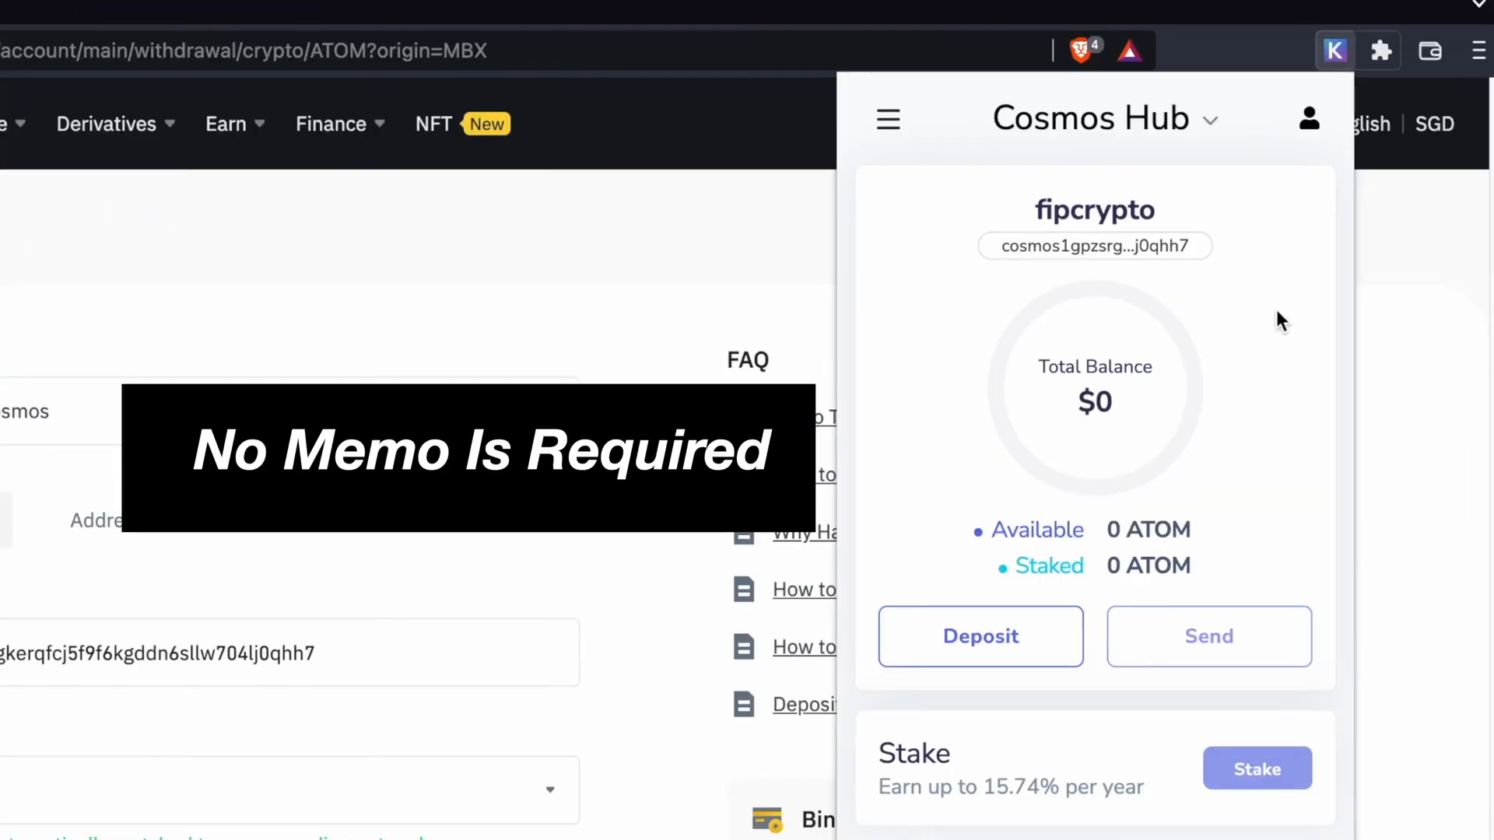
left_click(171, 16)
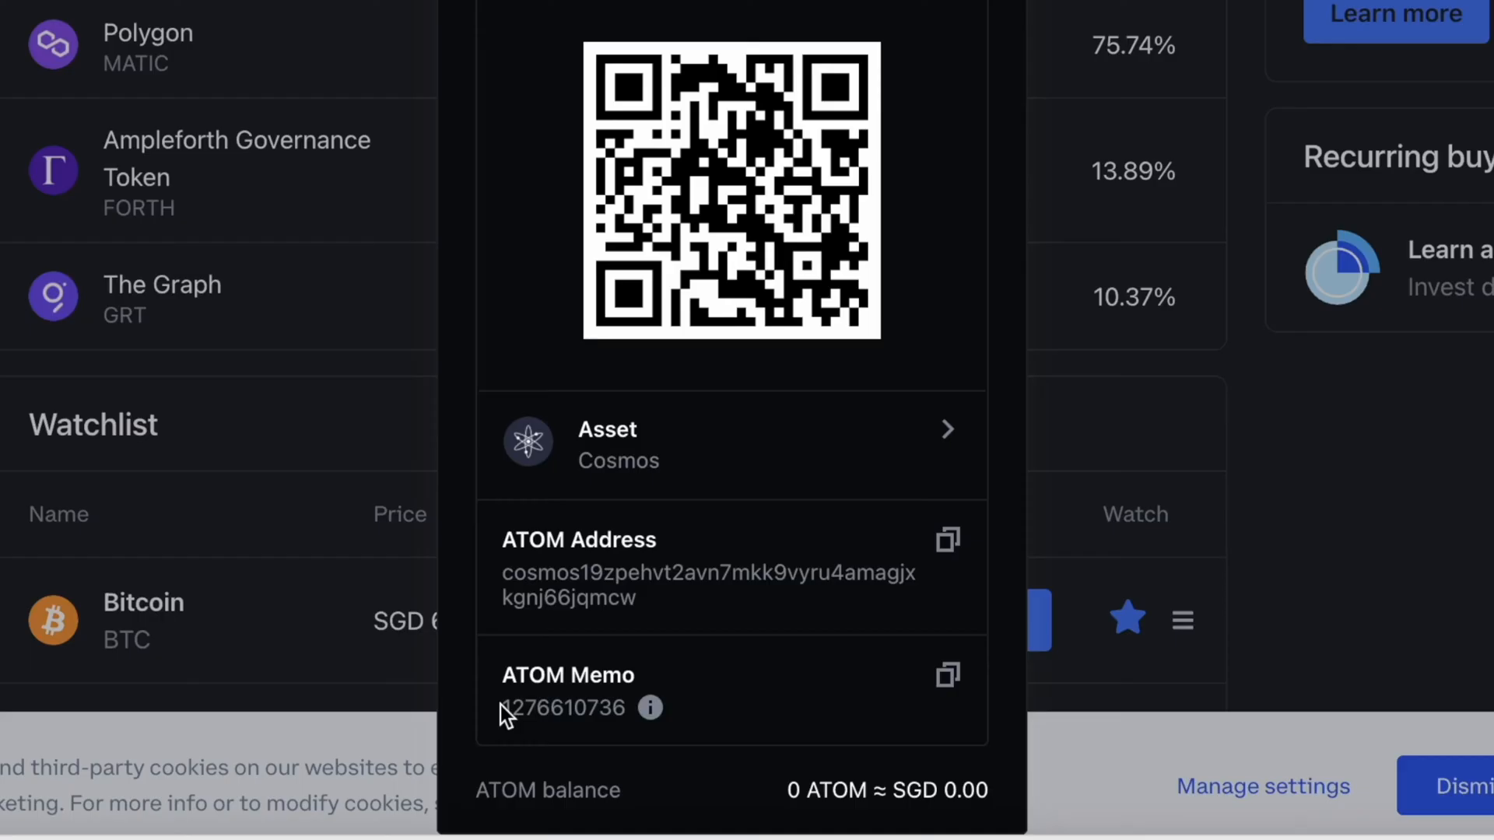
double_click(562, 708)
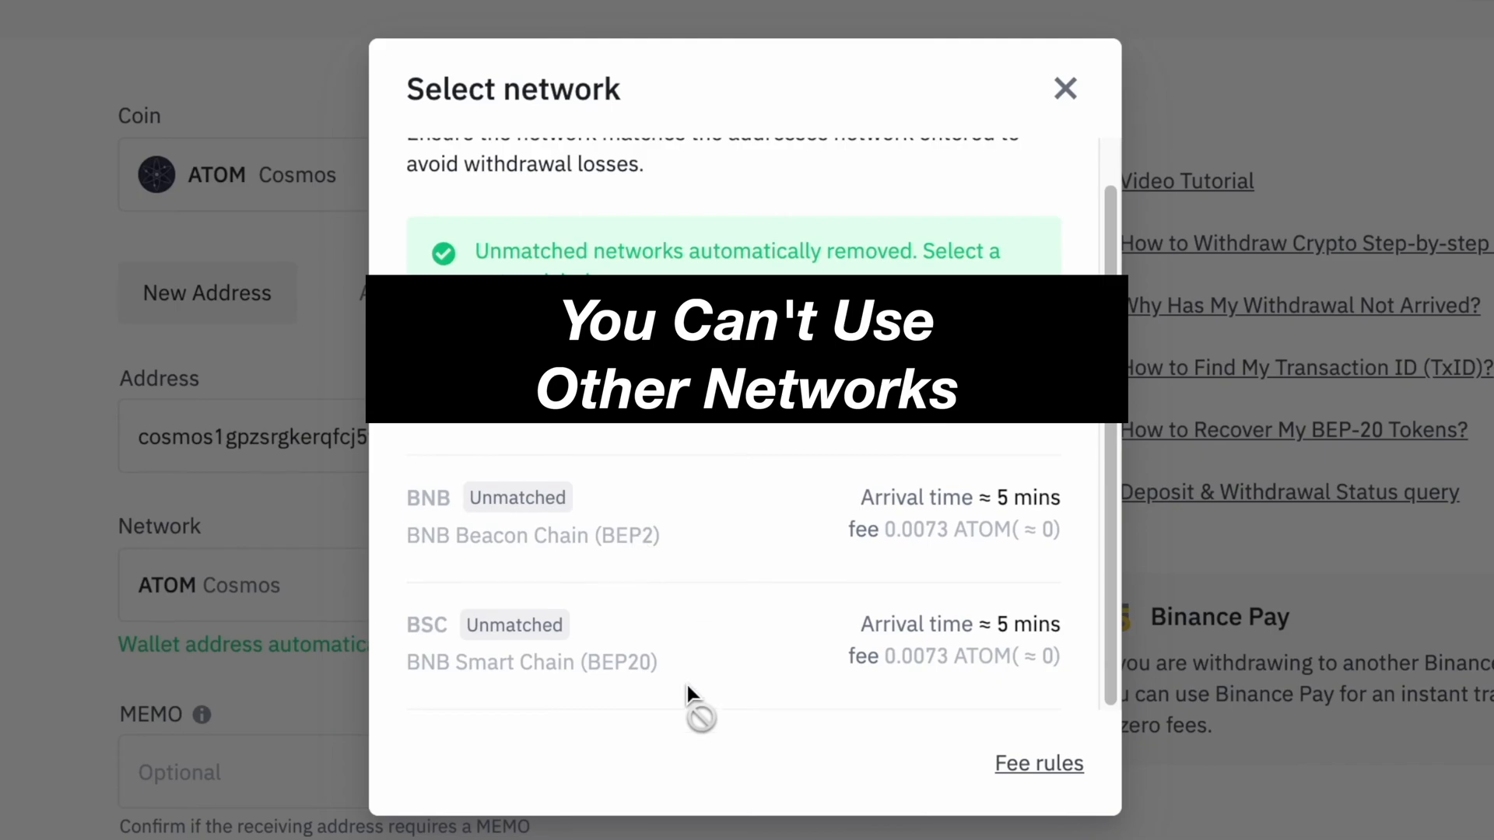
left_click(1064, 87)
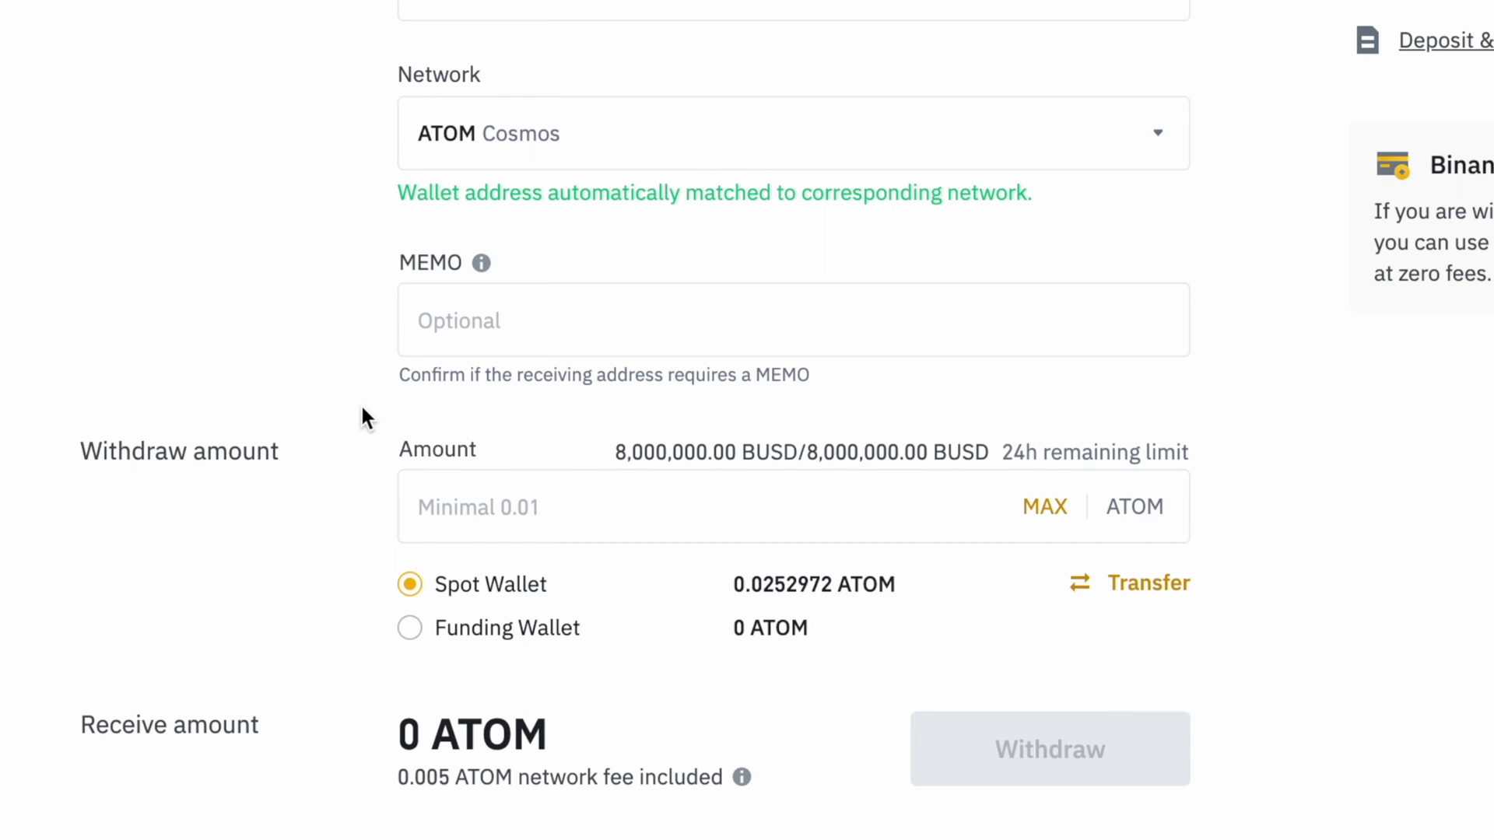
mouse_move(1007, 756)
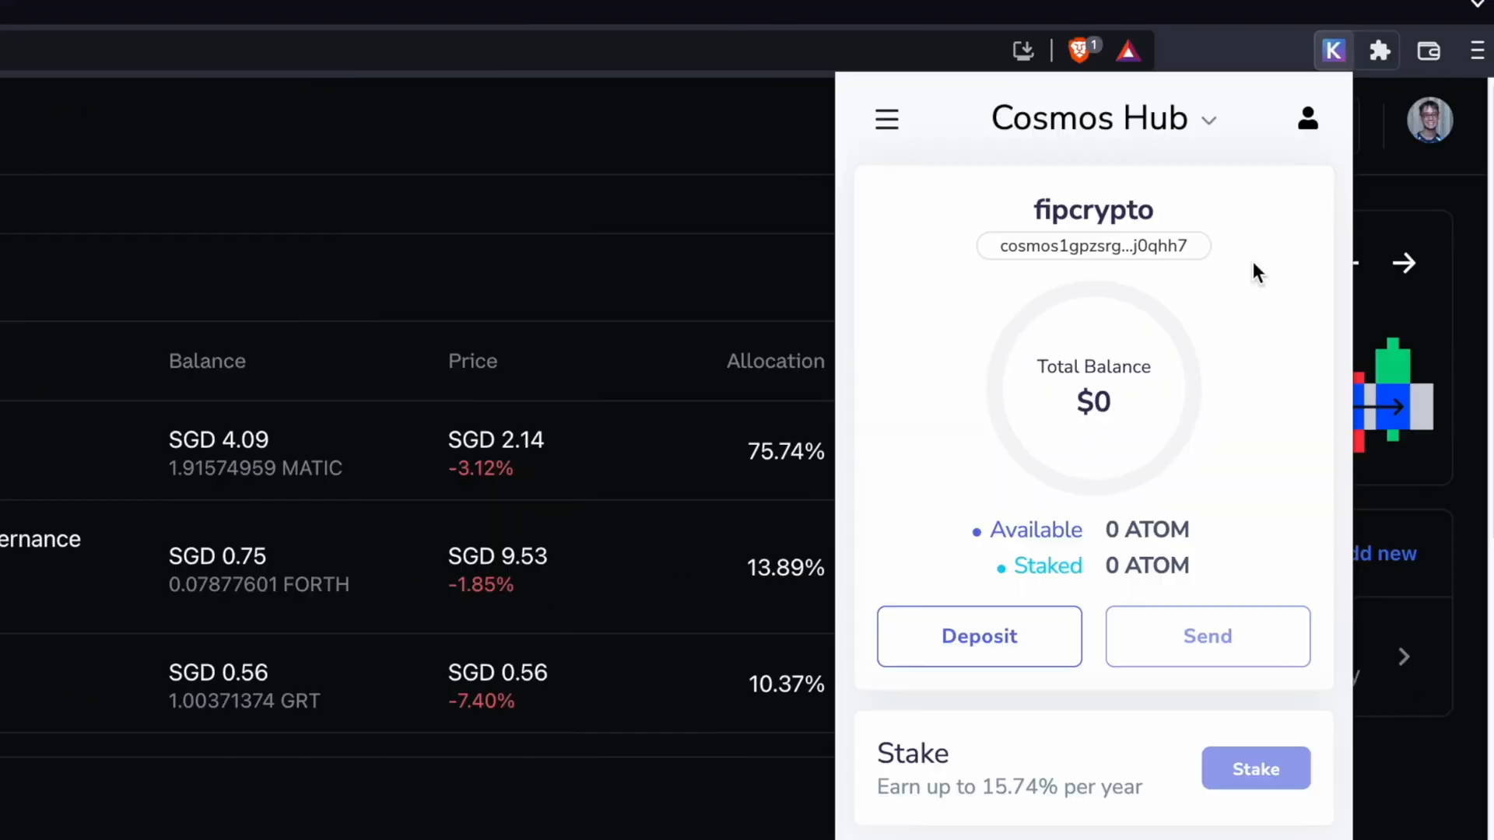
left_click(1093, 246)
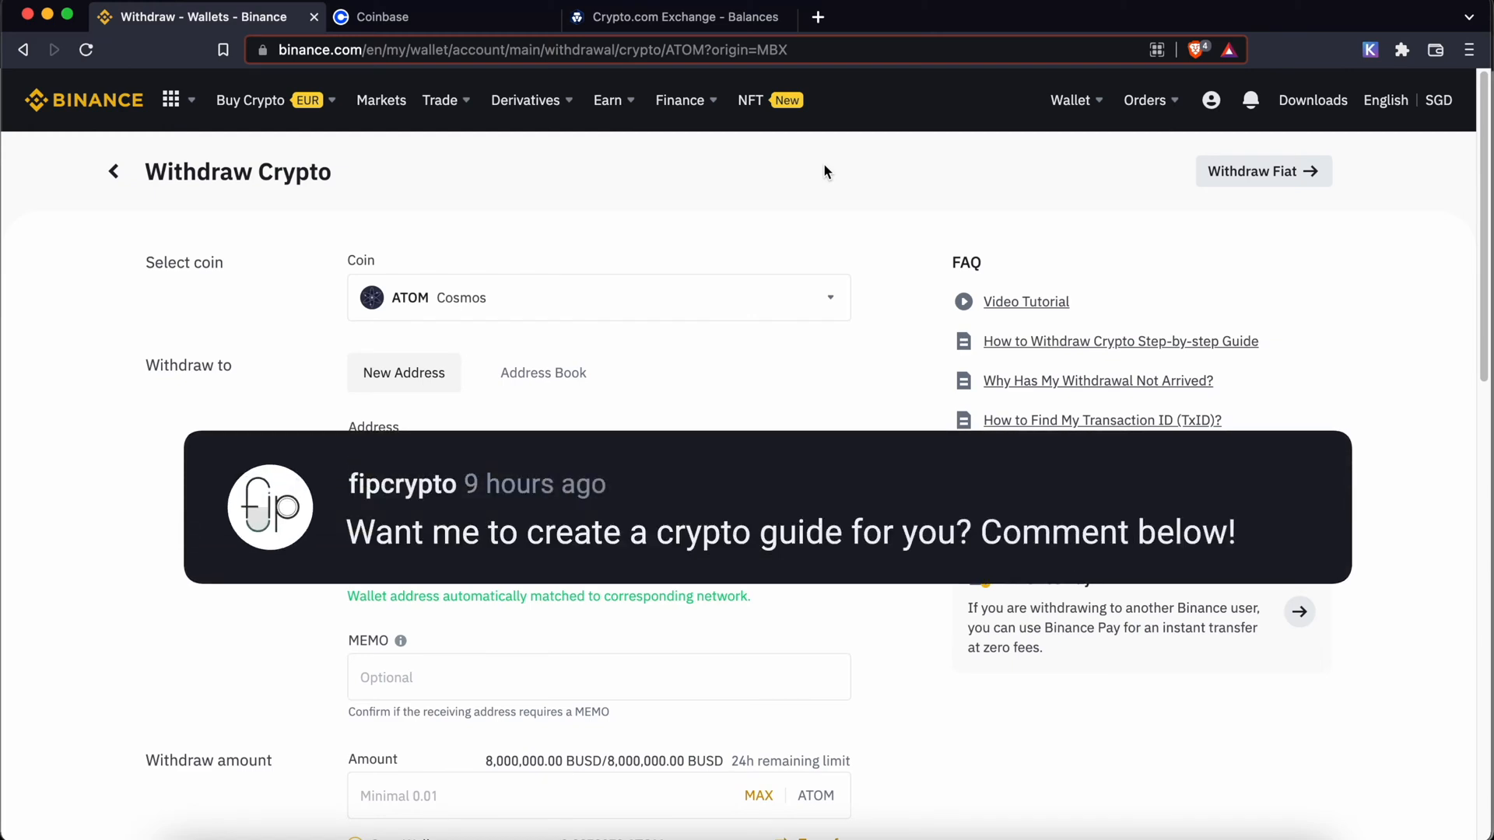
Step: Switch to Crypto.com Exchange and copy the Keplr Cosmos Hub cosmos1… address
left_click(672, 17)
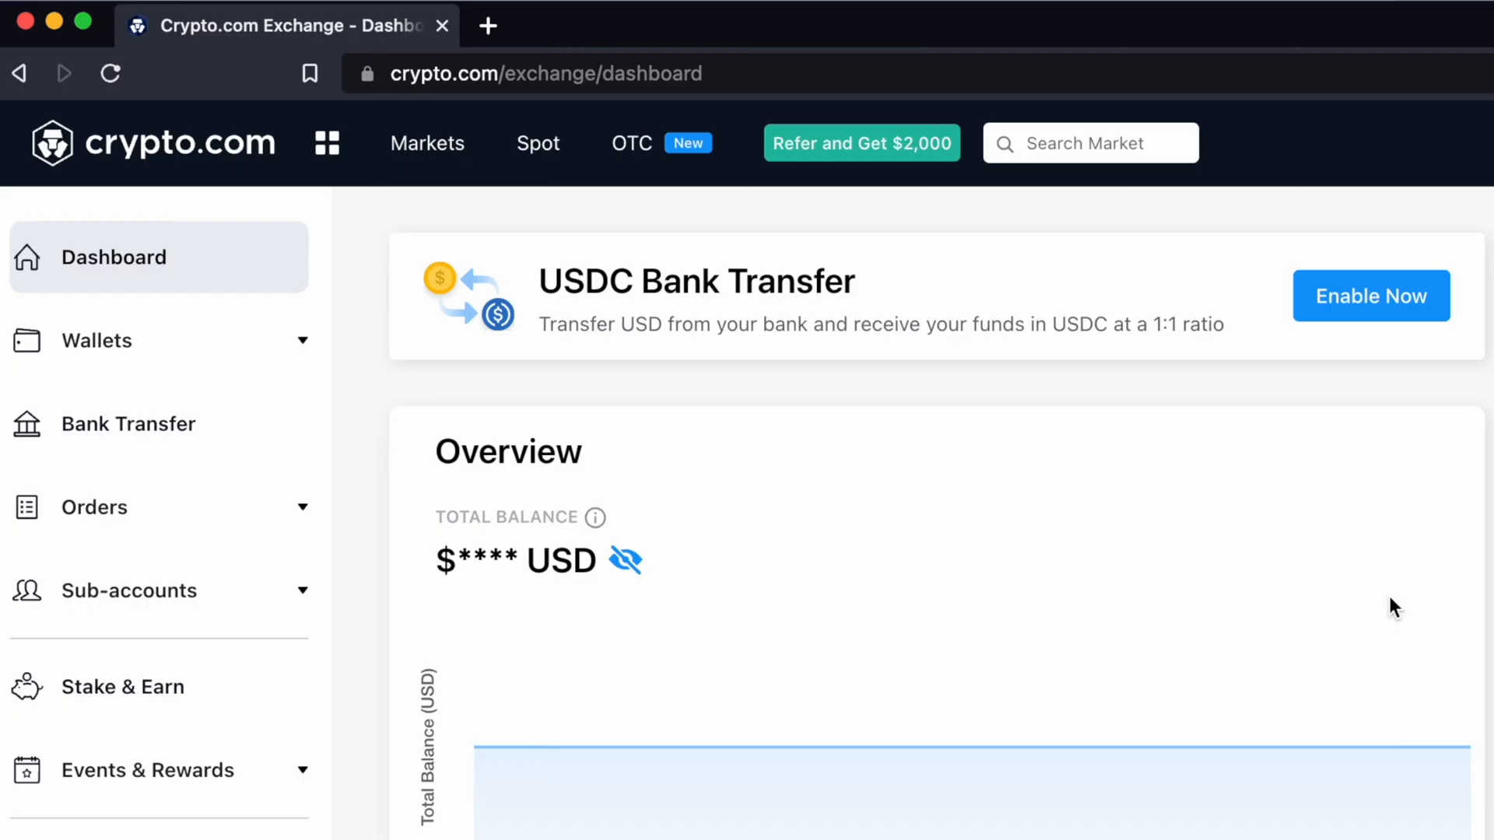
left_click(1330, 50)
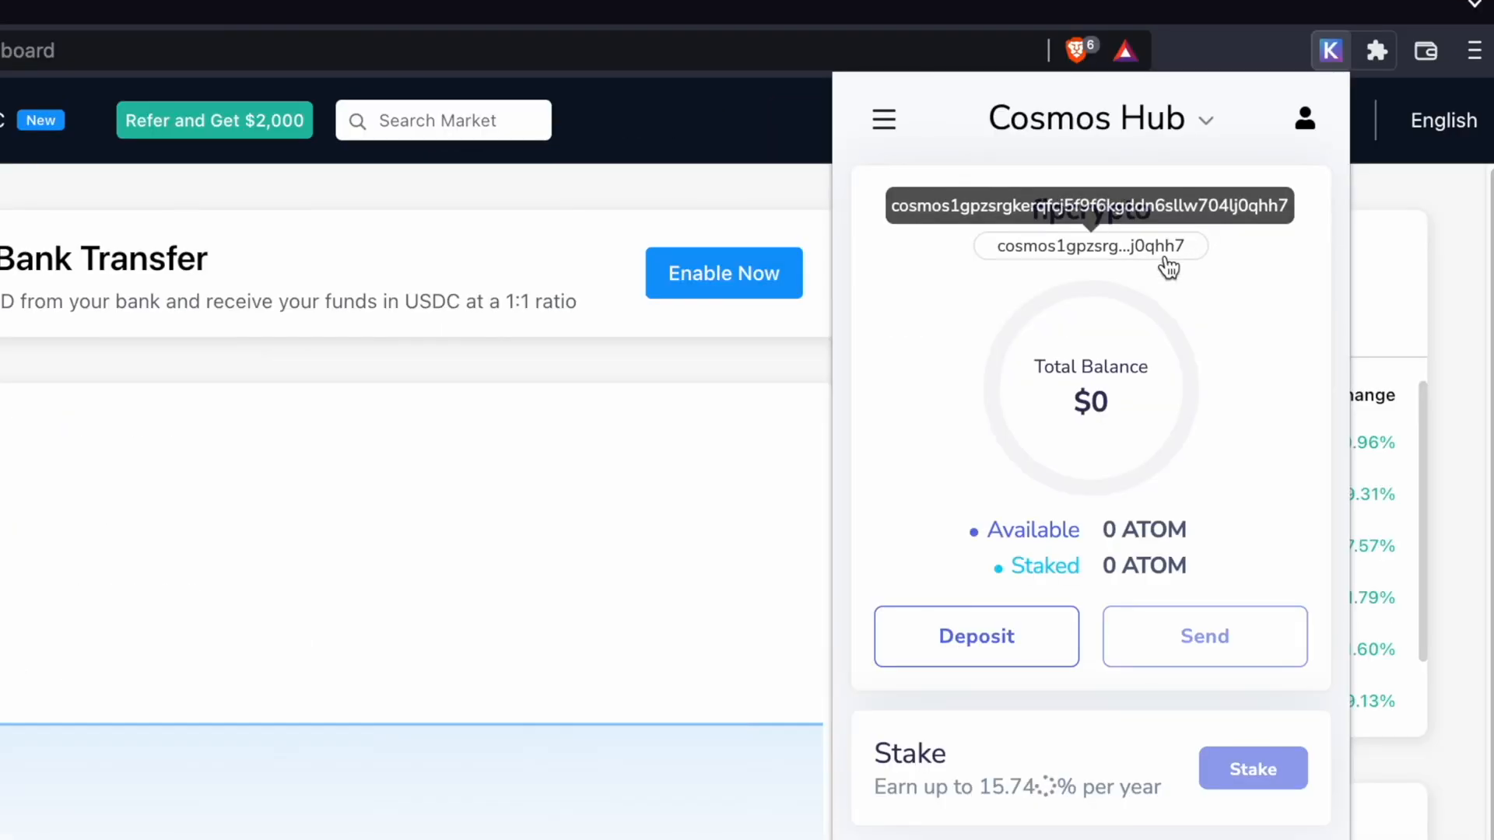
left_click(1197, 120)
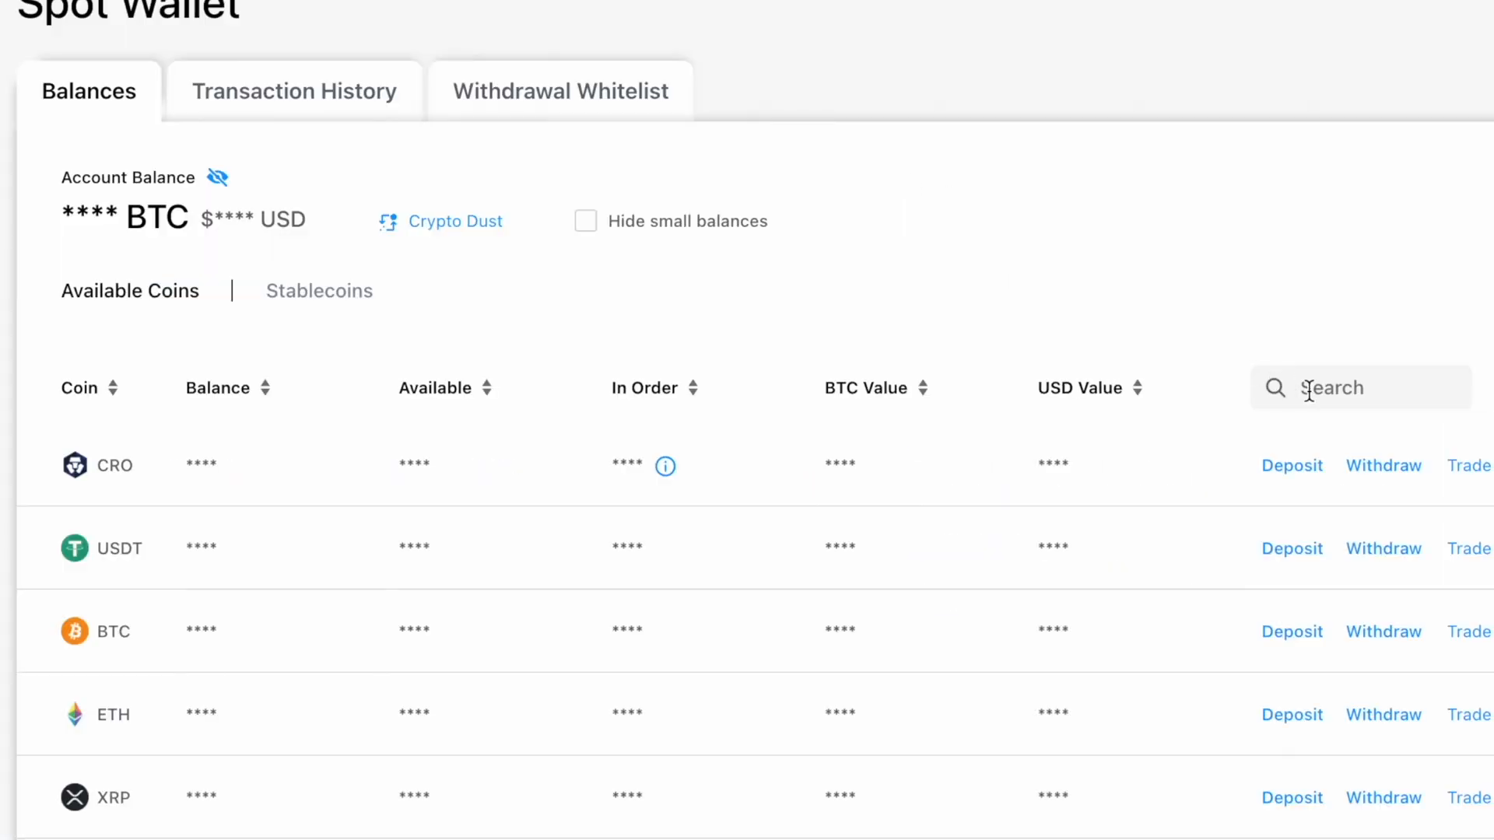
Step: Start an ATOM withdrawal to an external wallet and begin adding a new address
left_click(1382, 465)
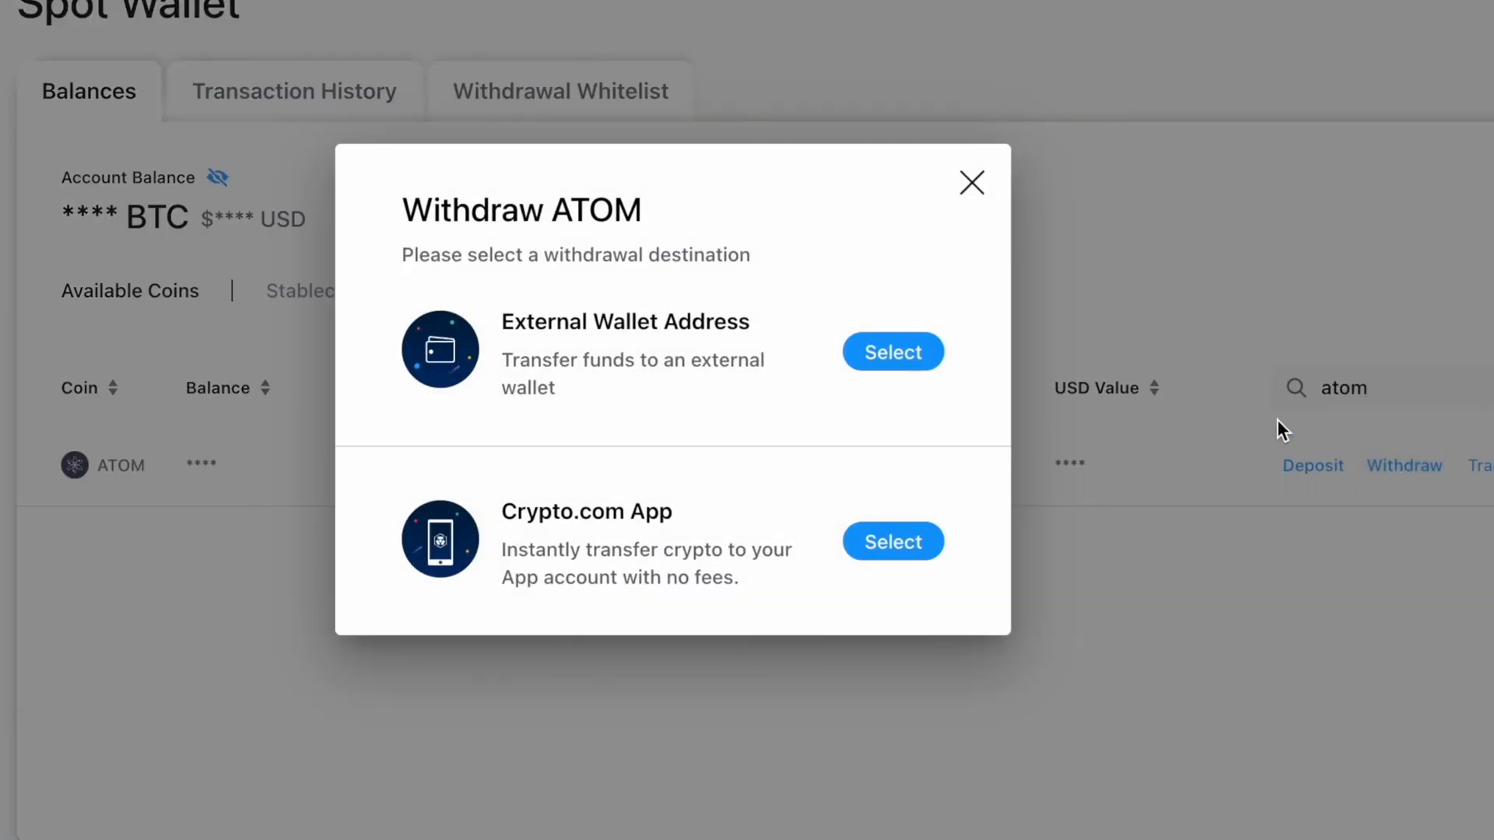
left_click(892, 351)
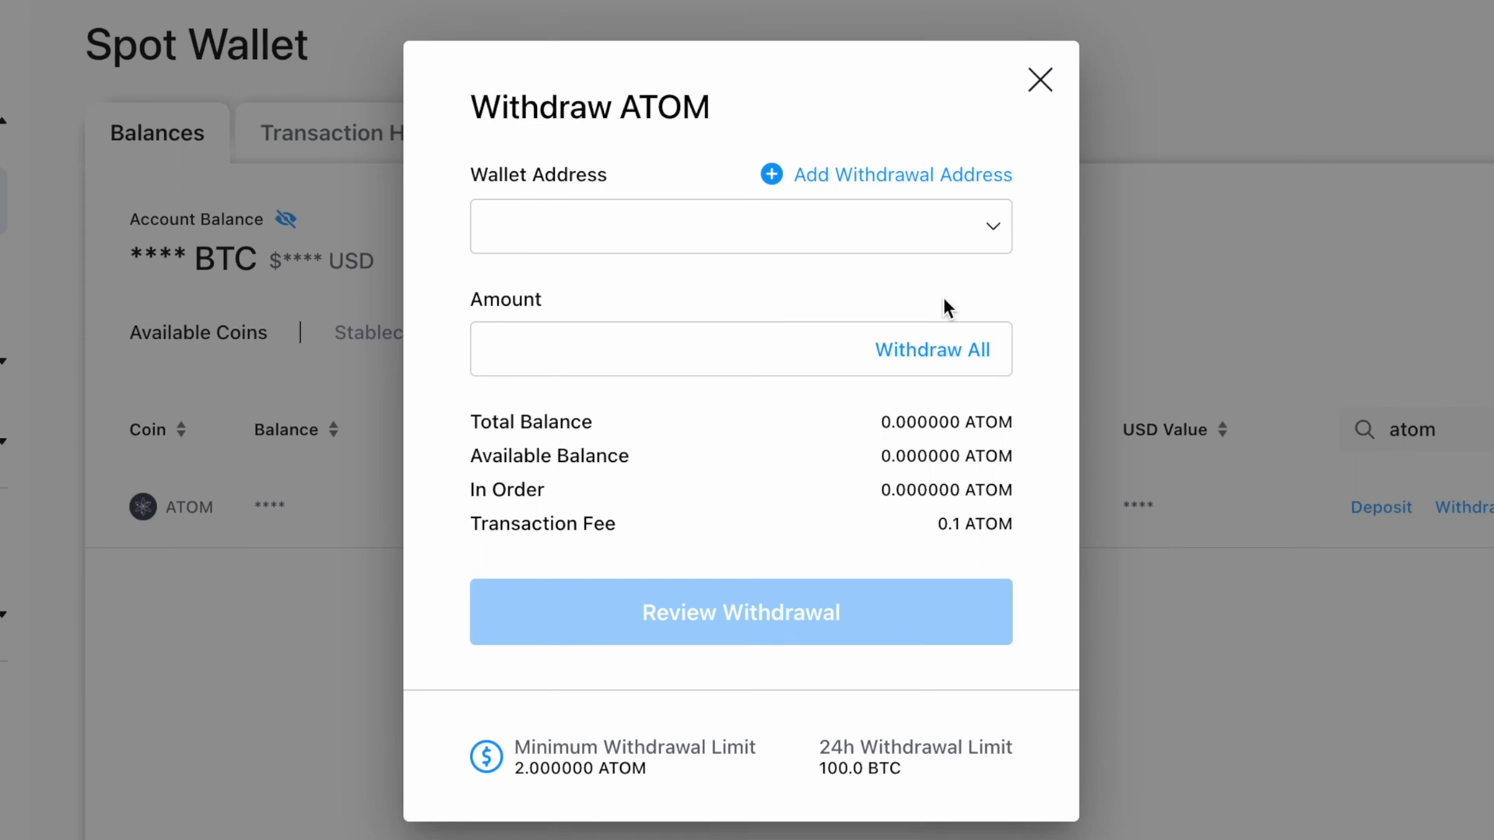
left_click(901, 175)
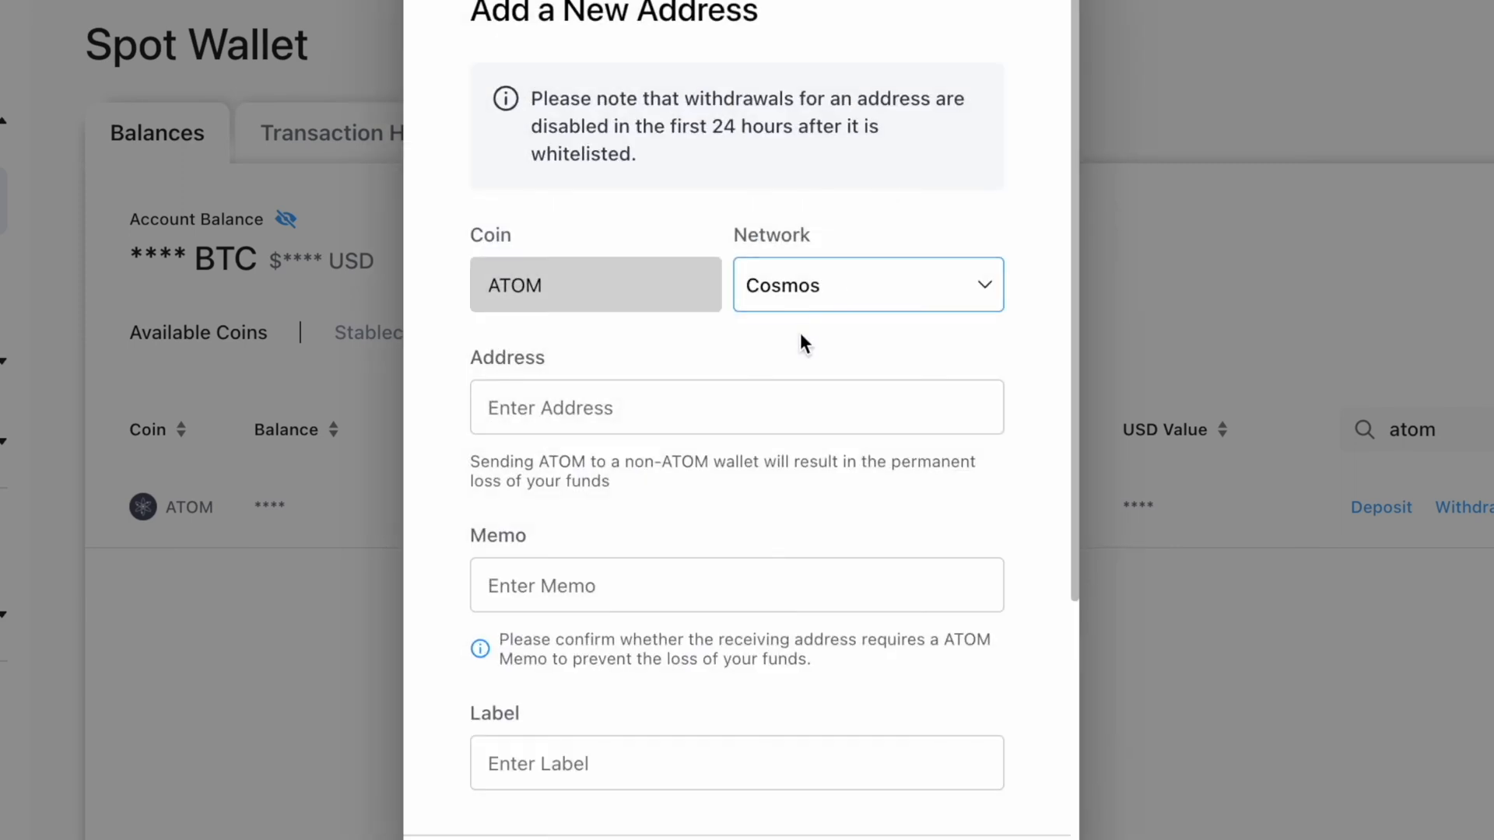
type("cosmos1gpzsrgkerqfcj5f9f6kgddn6sllw704lj0qhh7")
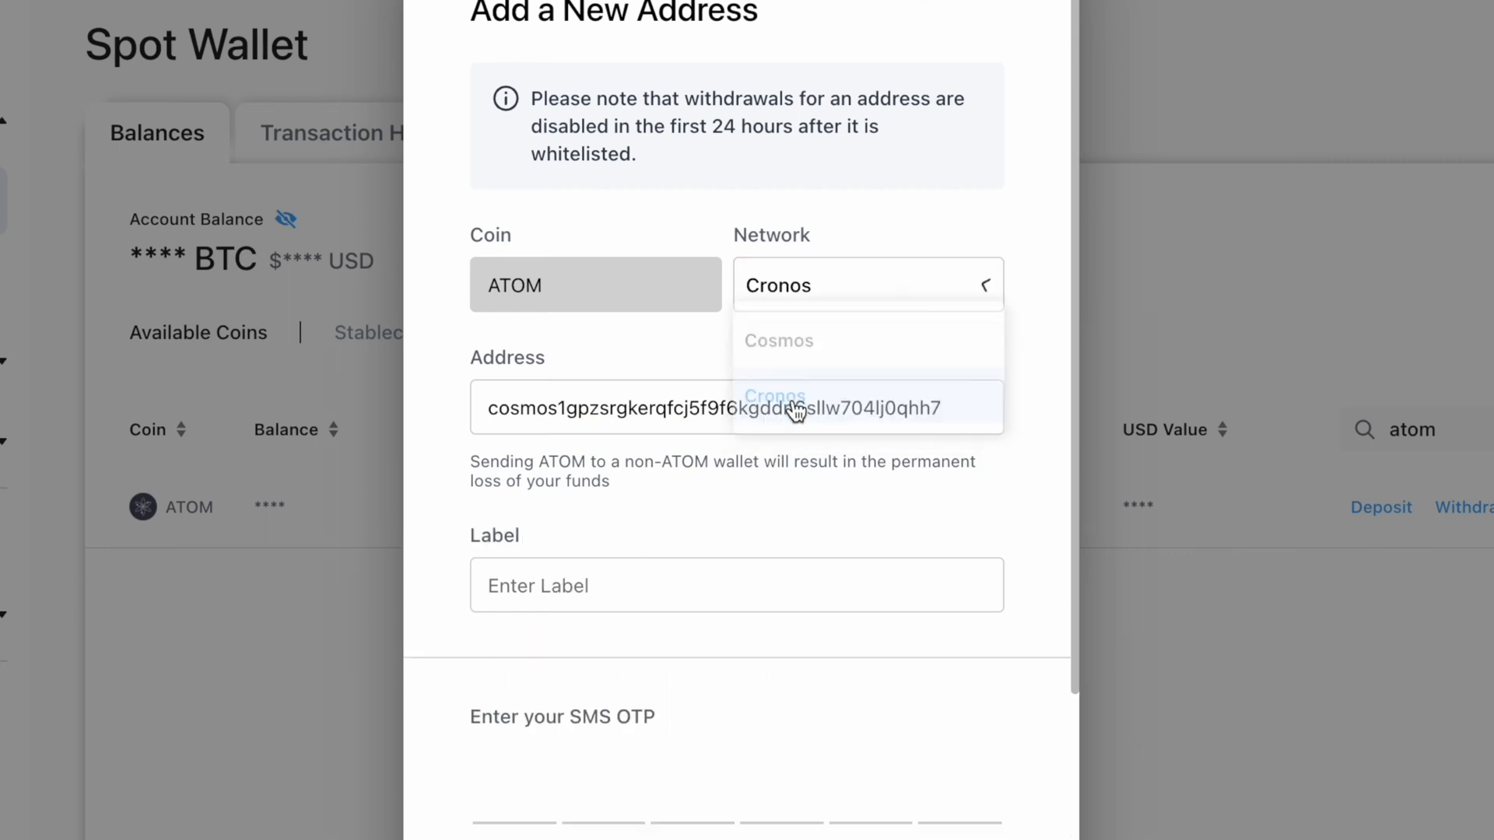
left_click(774, 395)
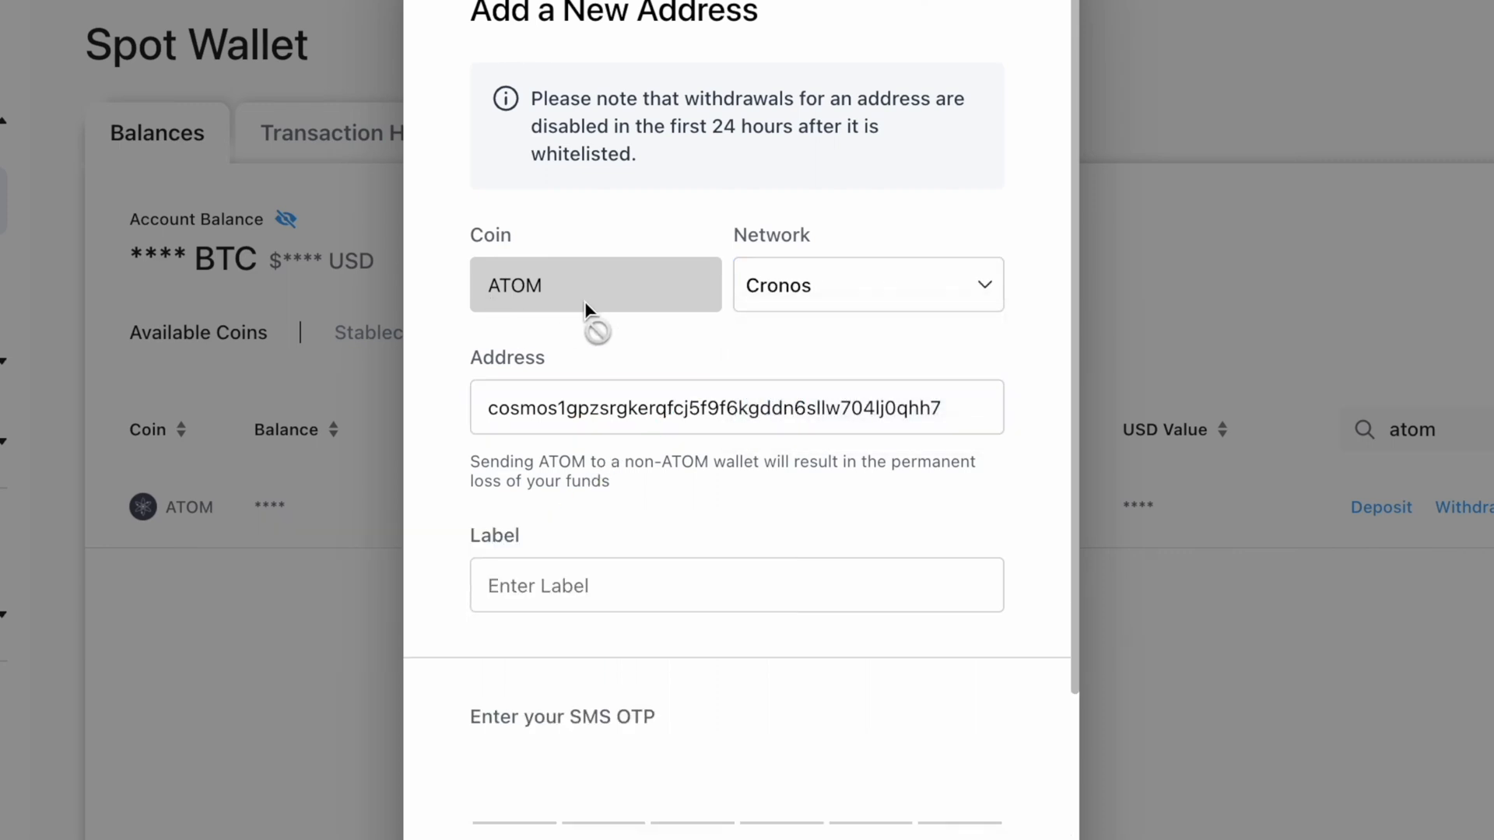
left_click(736, 406)
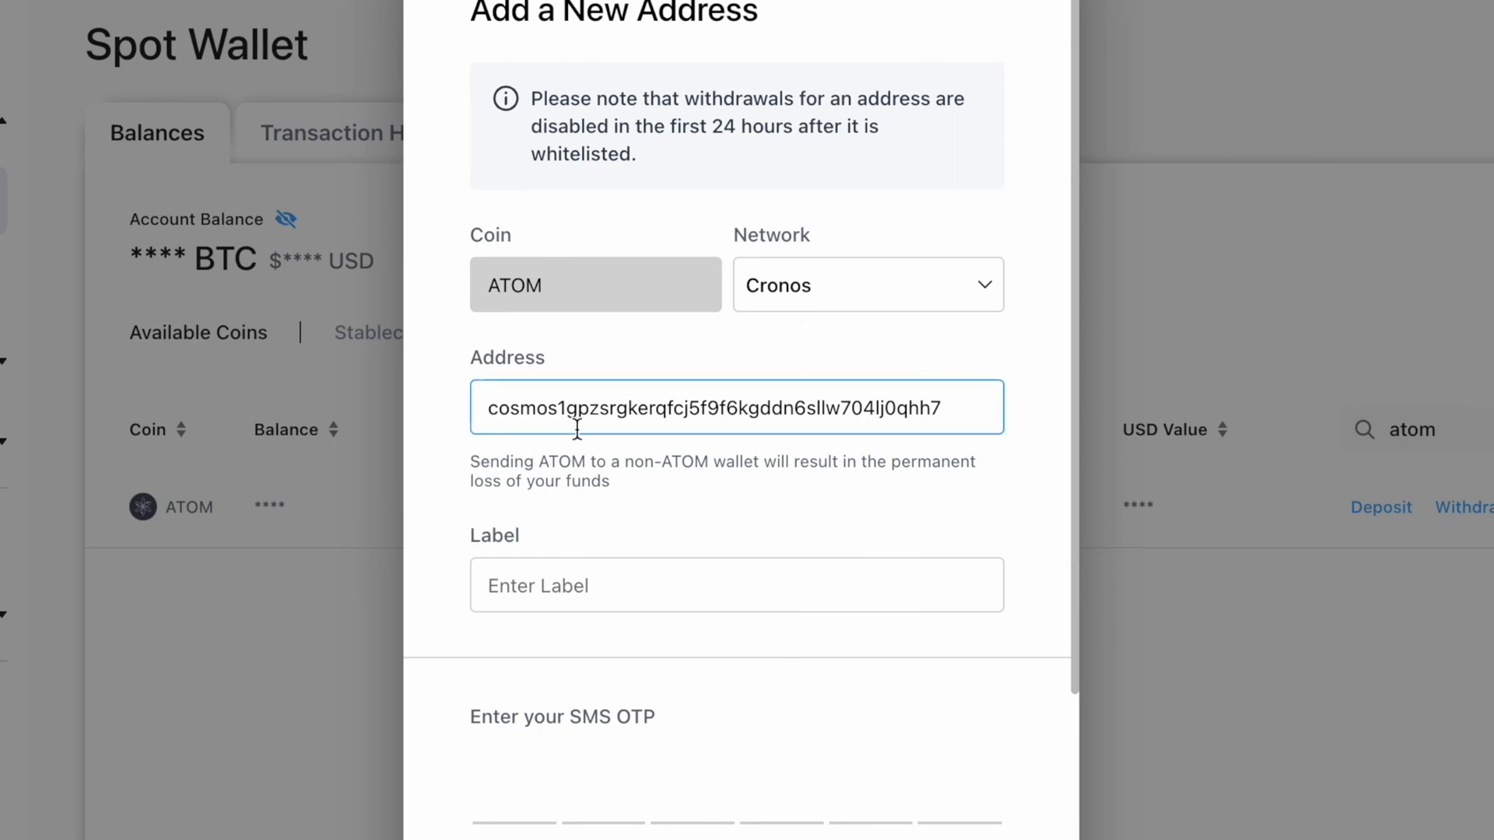
left_click(866, 283)
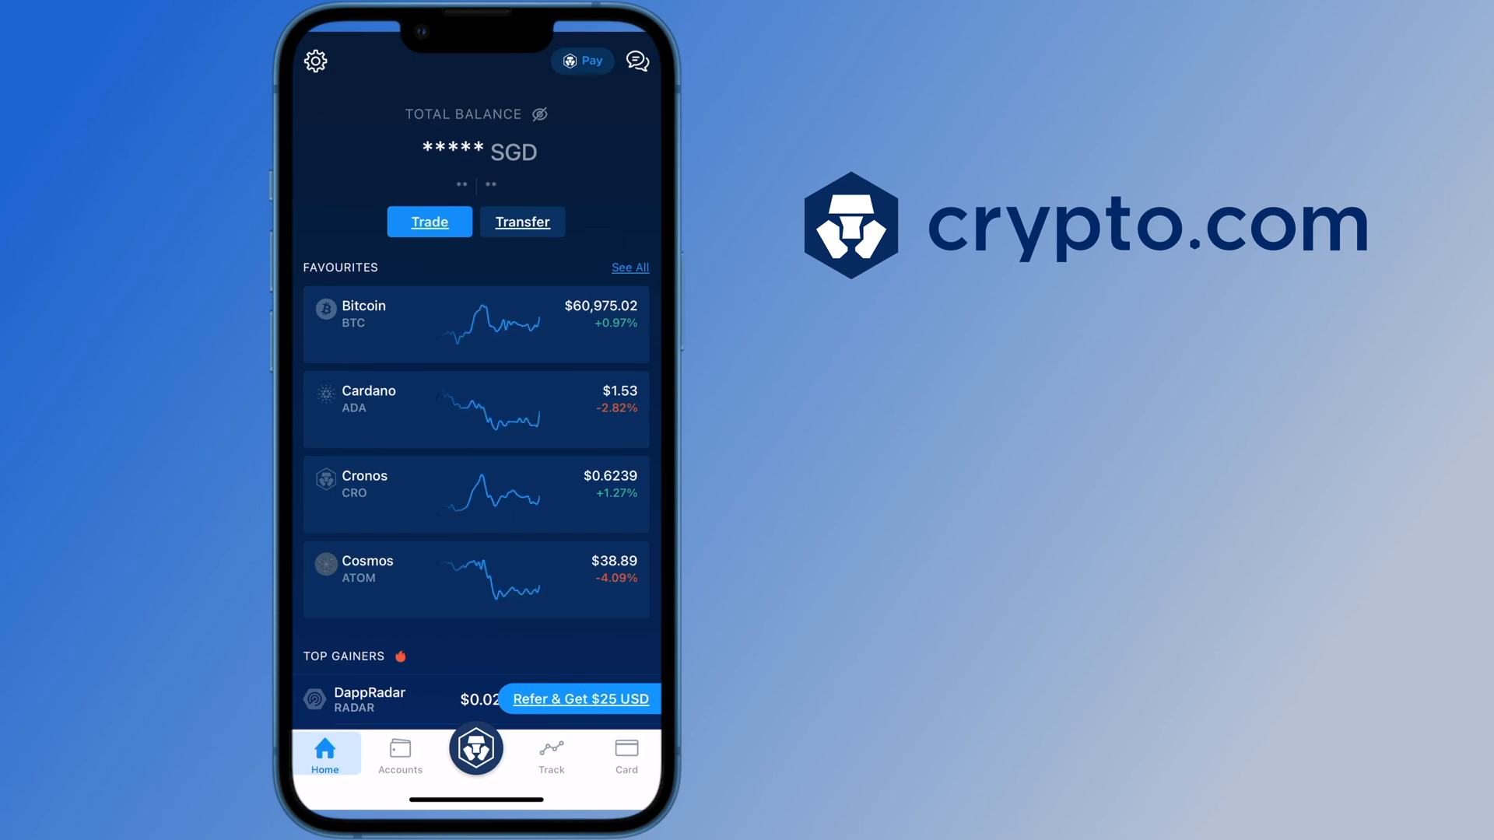
Step: Add a new withdrawal whitelist wallet address entry with ATOM as the currency
left_click(523, 221)
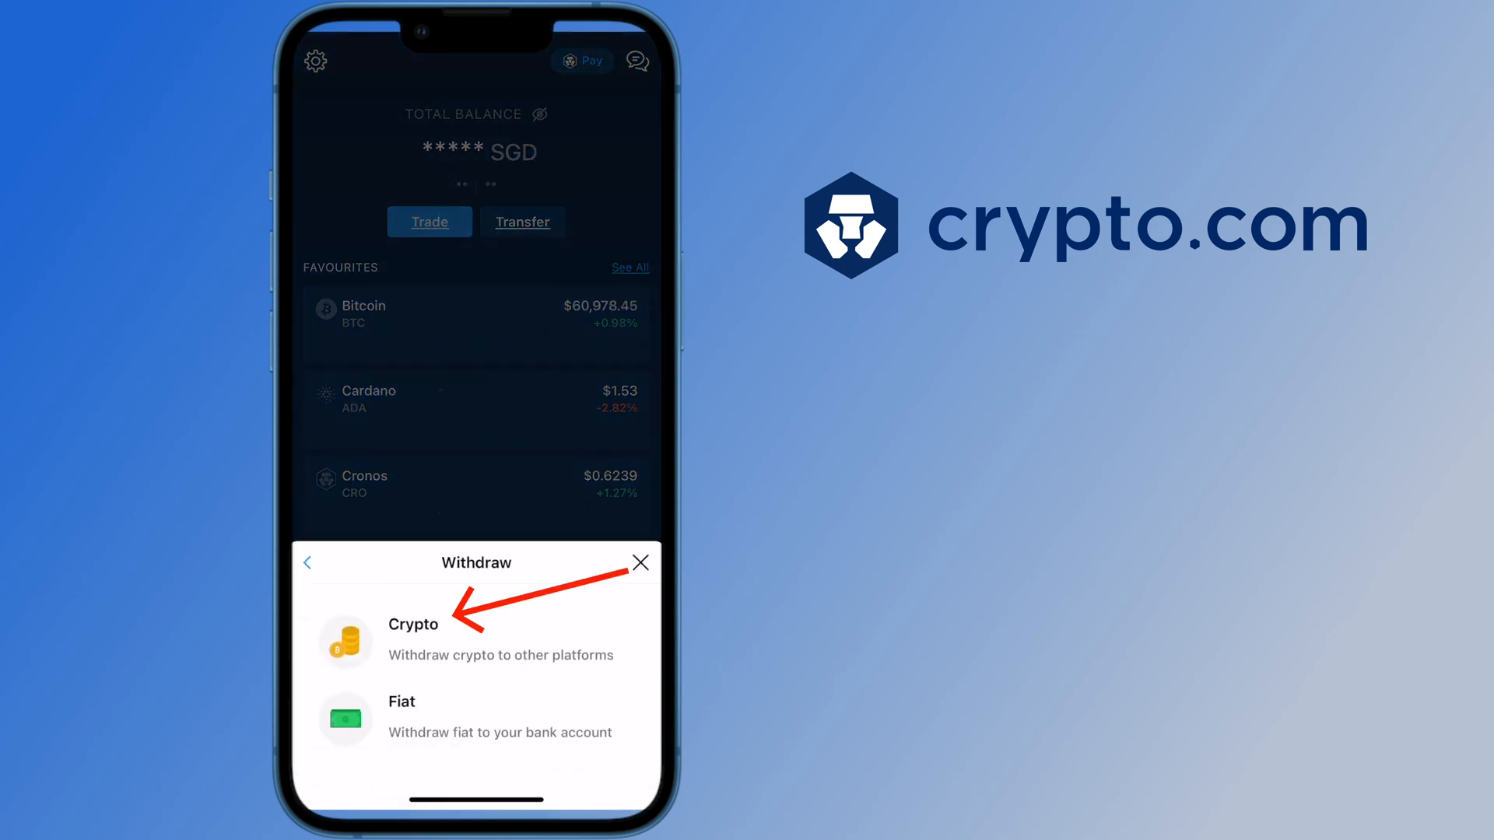
left_click(414, 638)
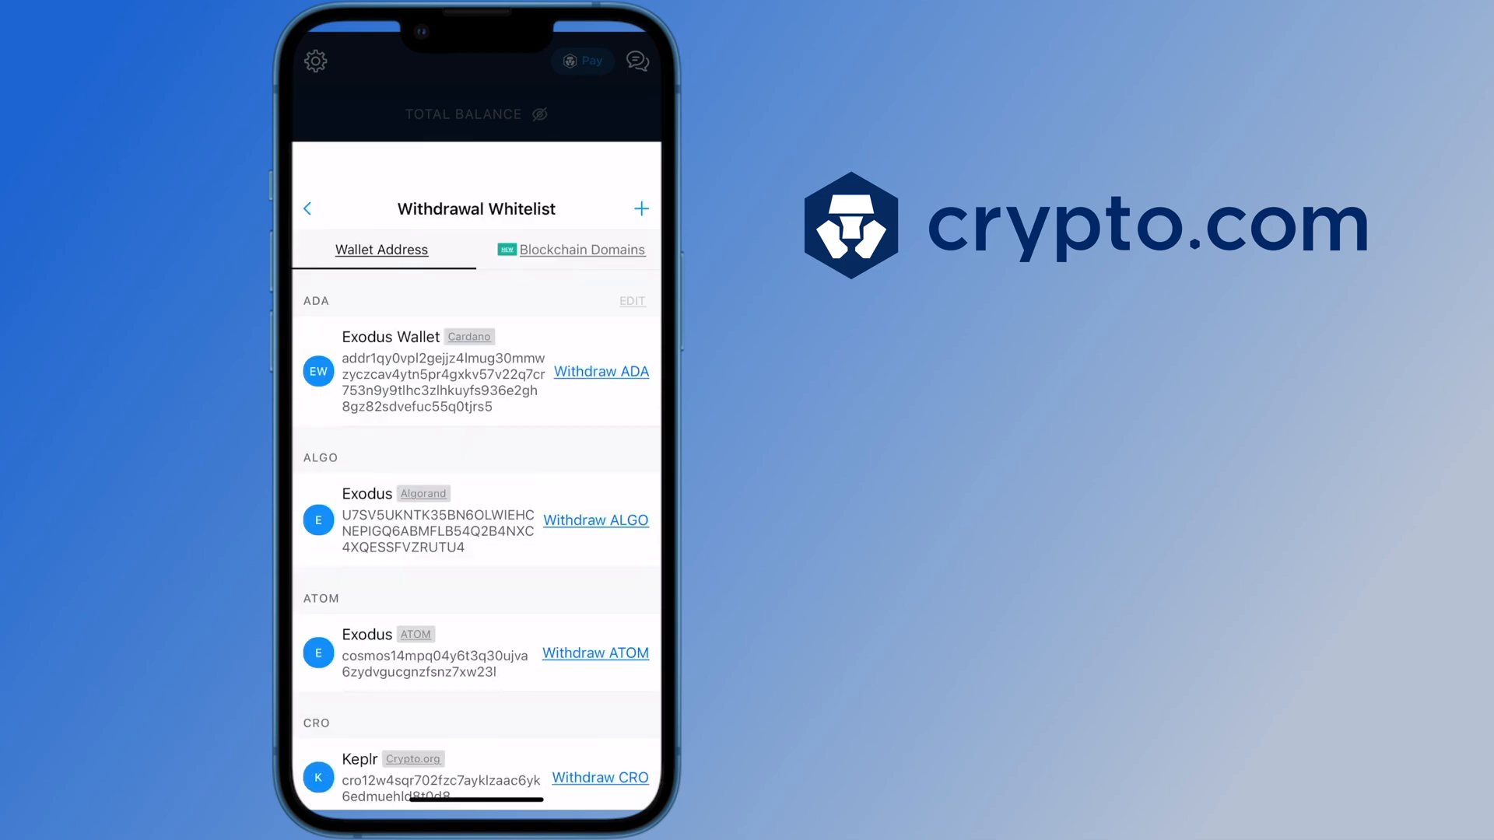
left_click(641, 209)
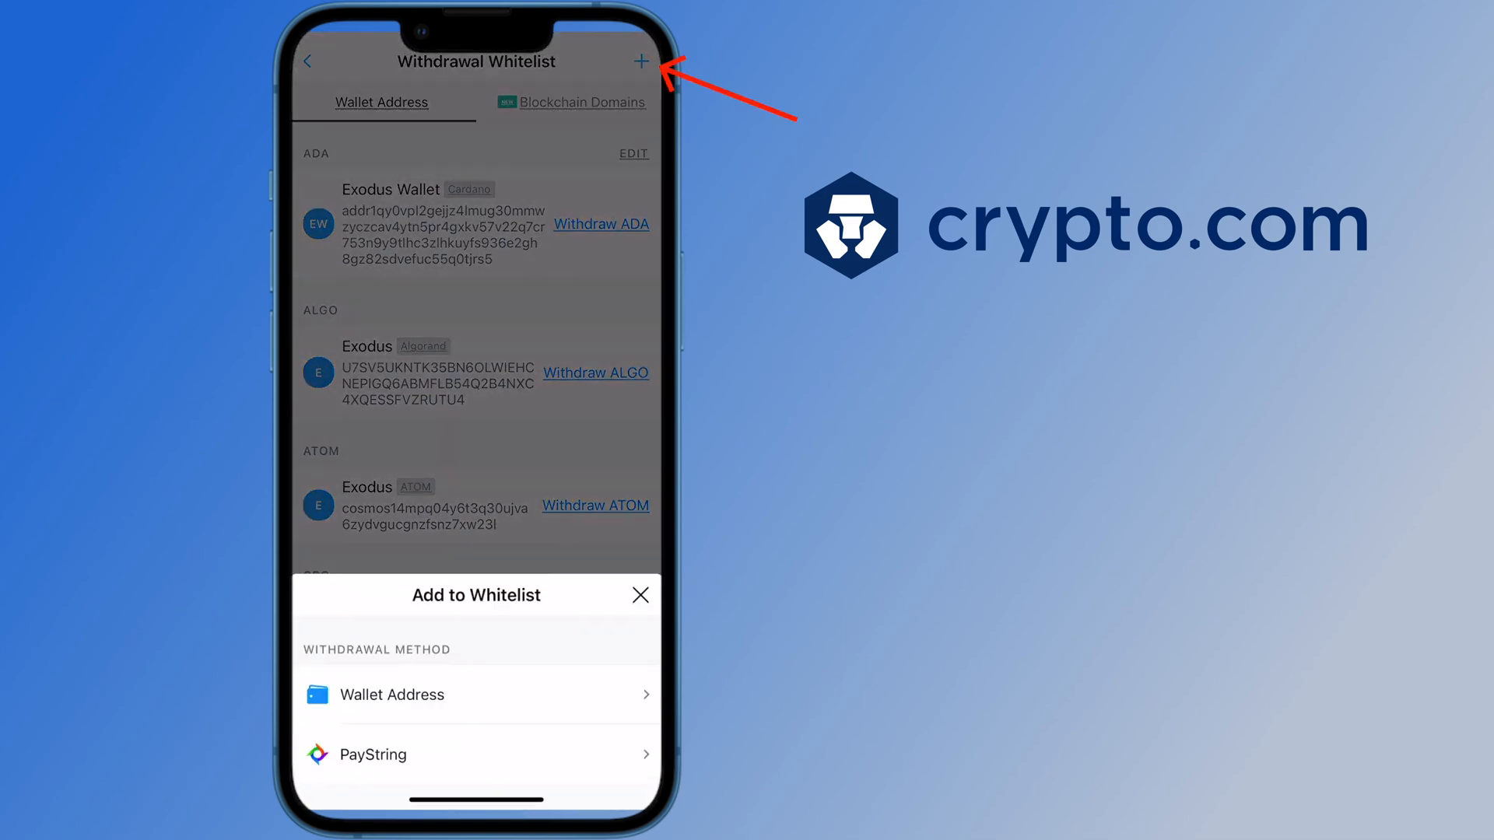
left_click(390, 695)
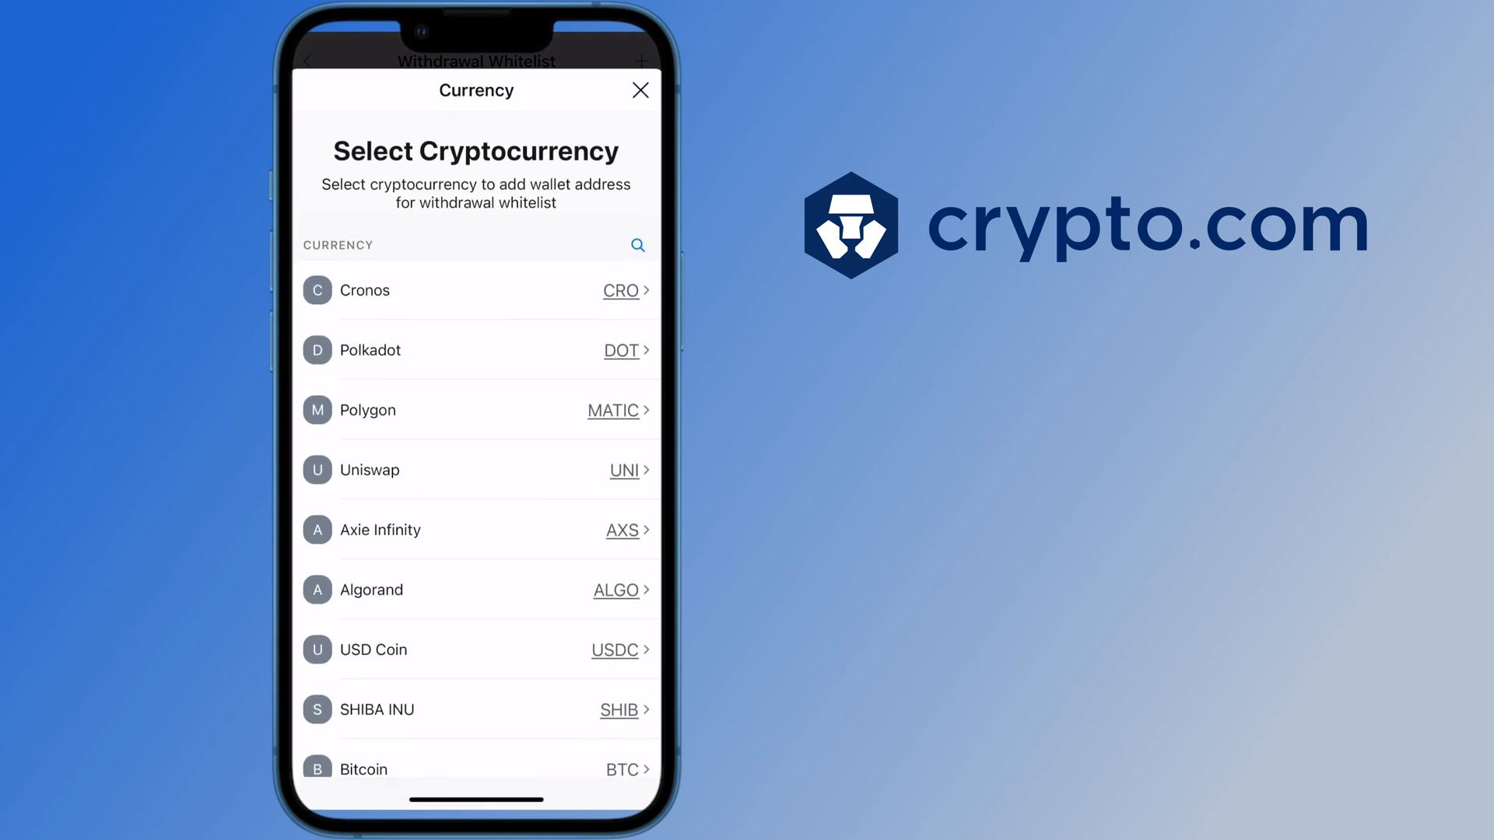
left_click(638, 244)
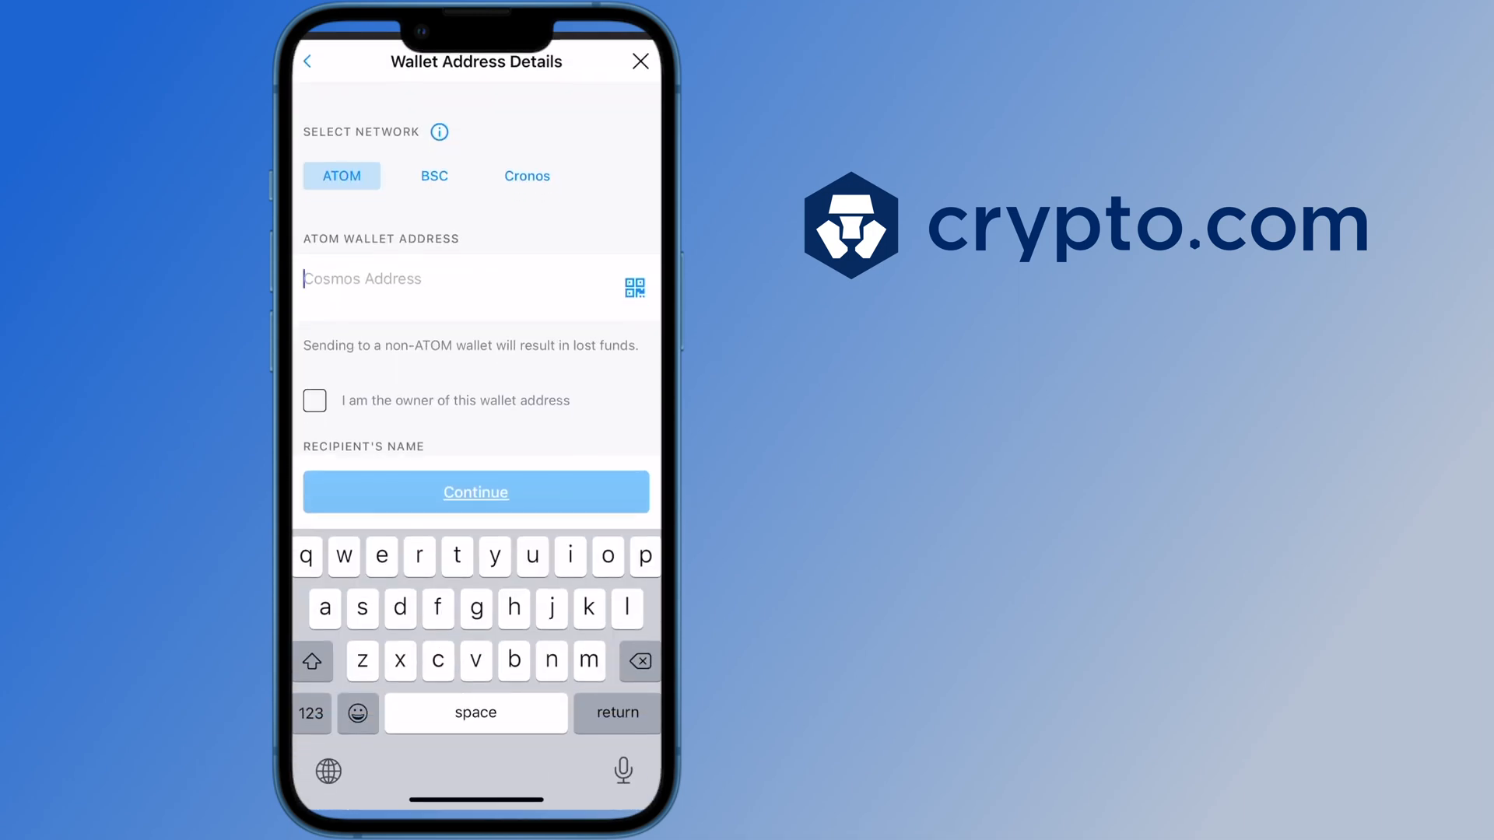
type("cosmos1gpzsrgkerqfcj5f9f6kgddn6sllw704lj0qhh7")
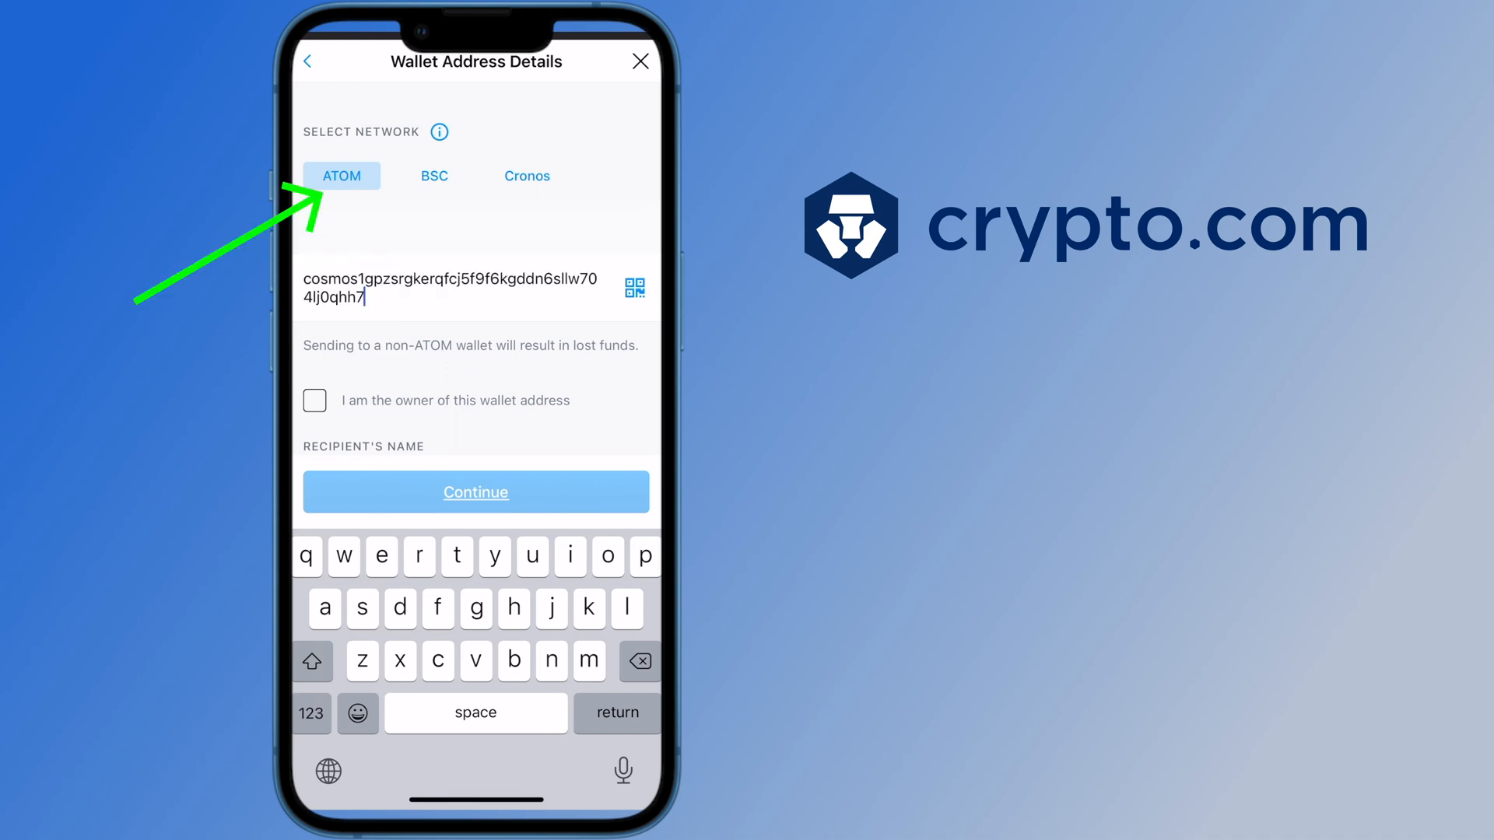
left_click(434, 176)
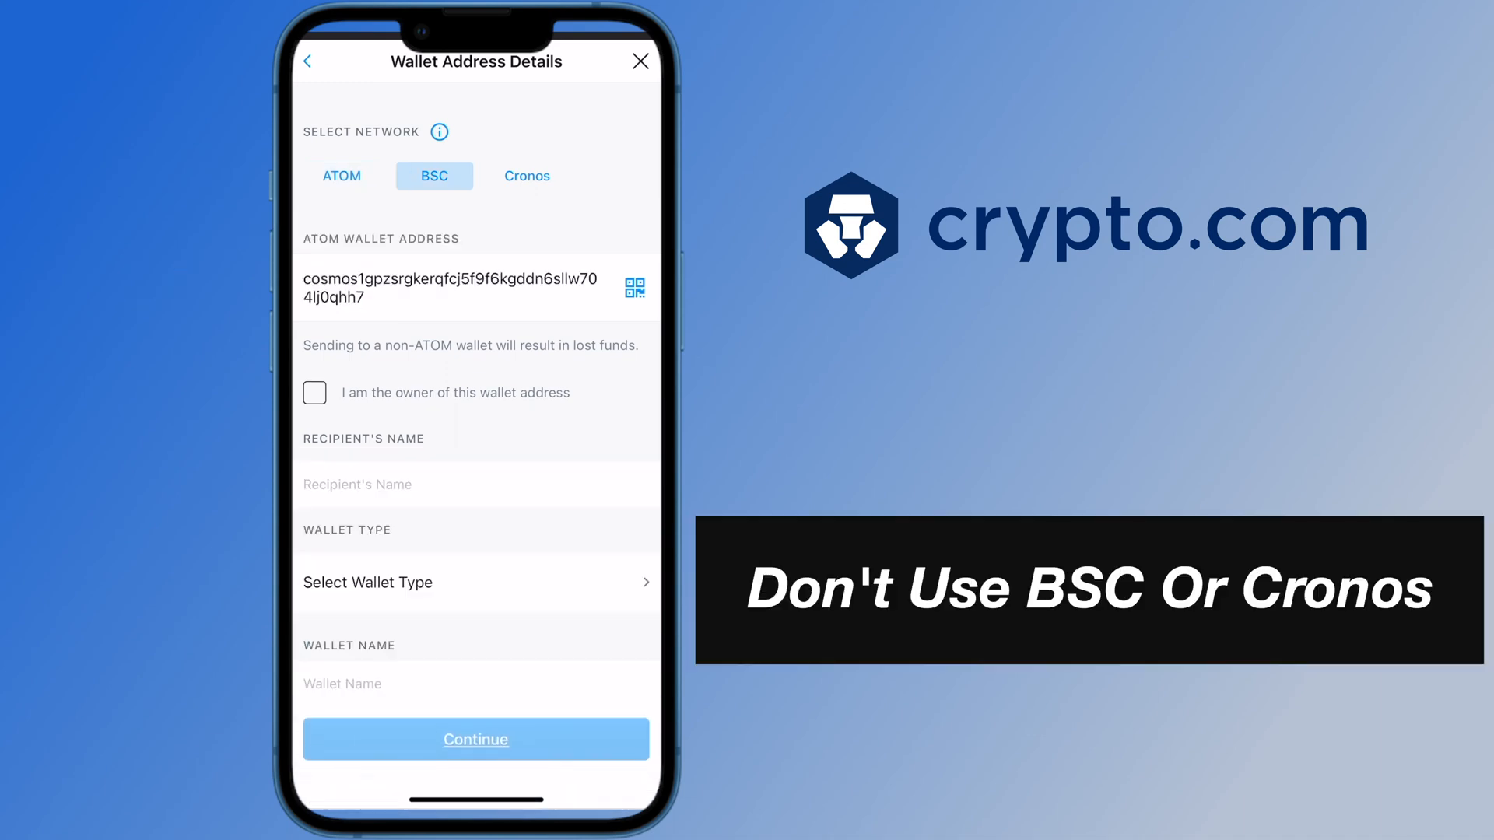
left_click(526, 175)
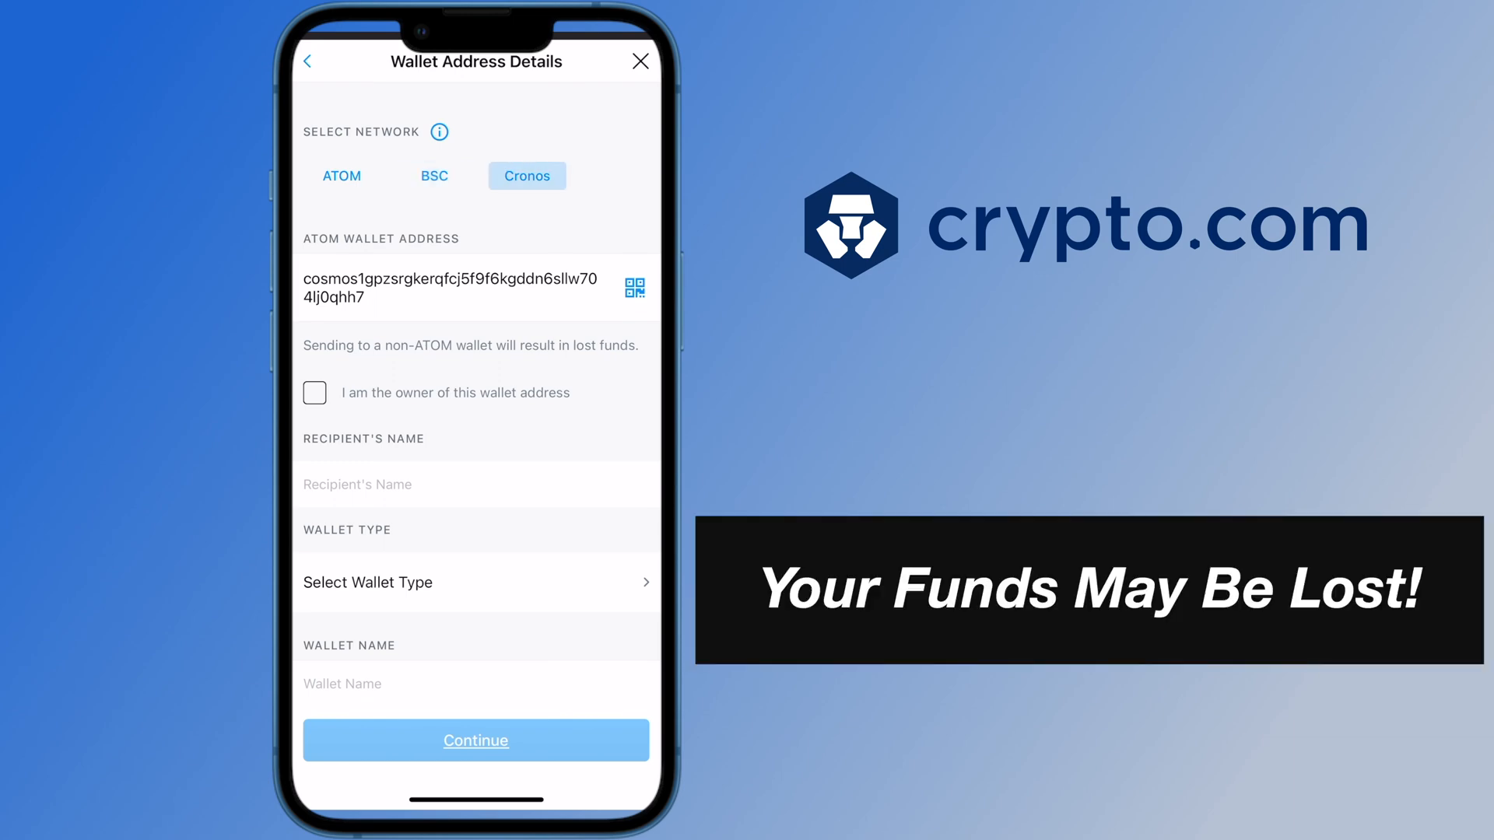
scroll("down", 3)
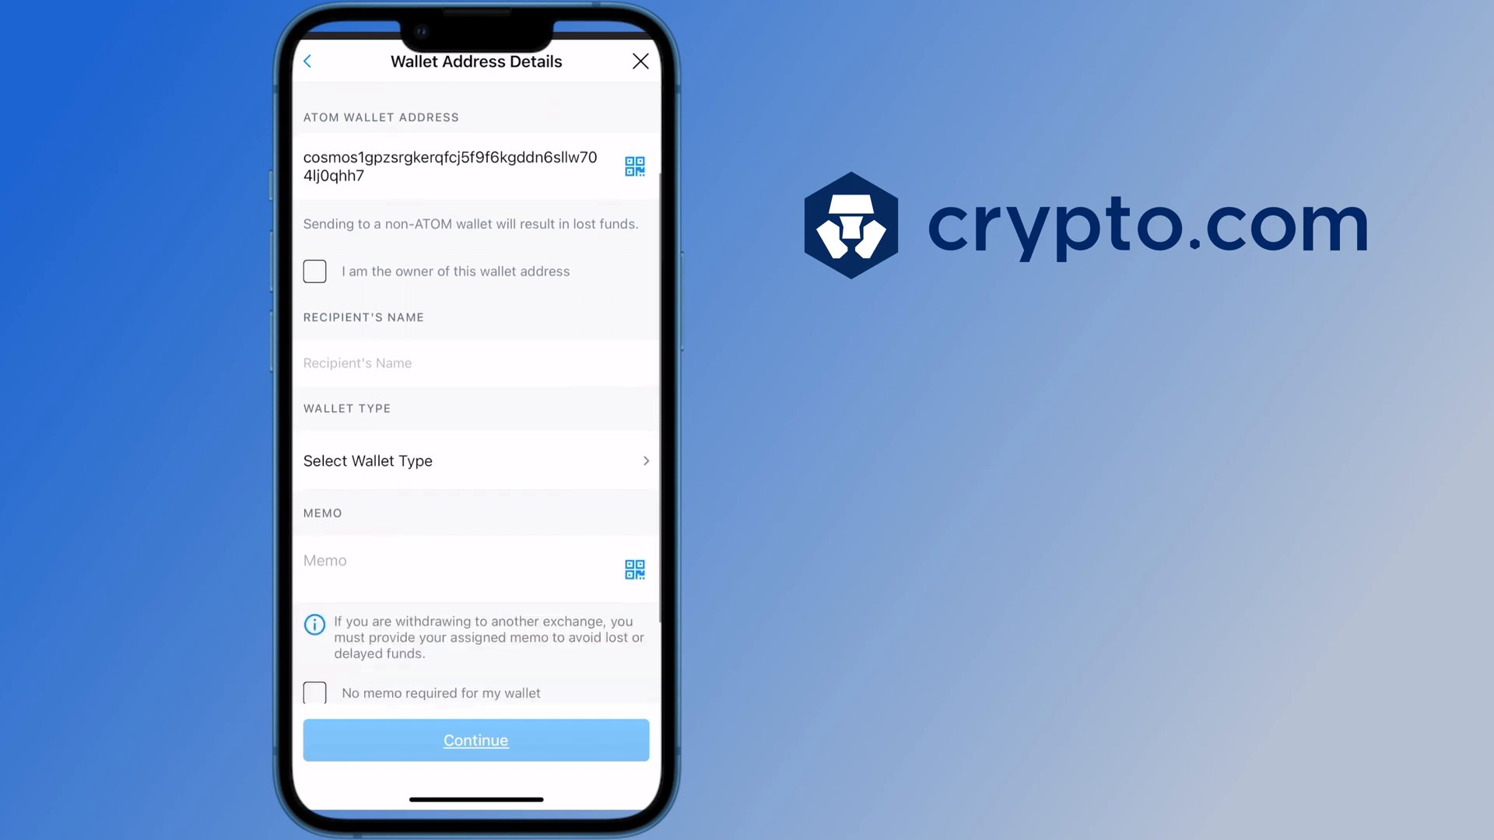
scroll("up", 3)
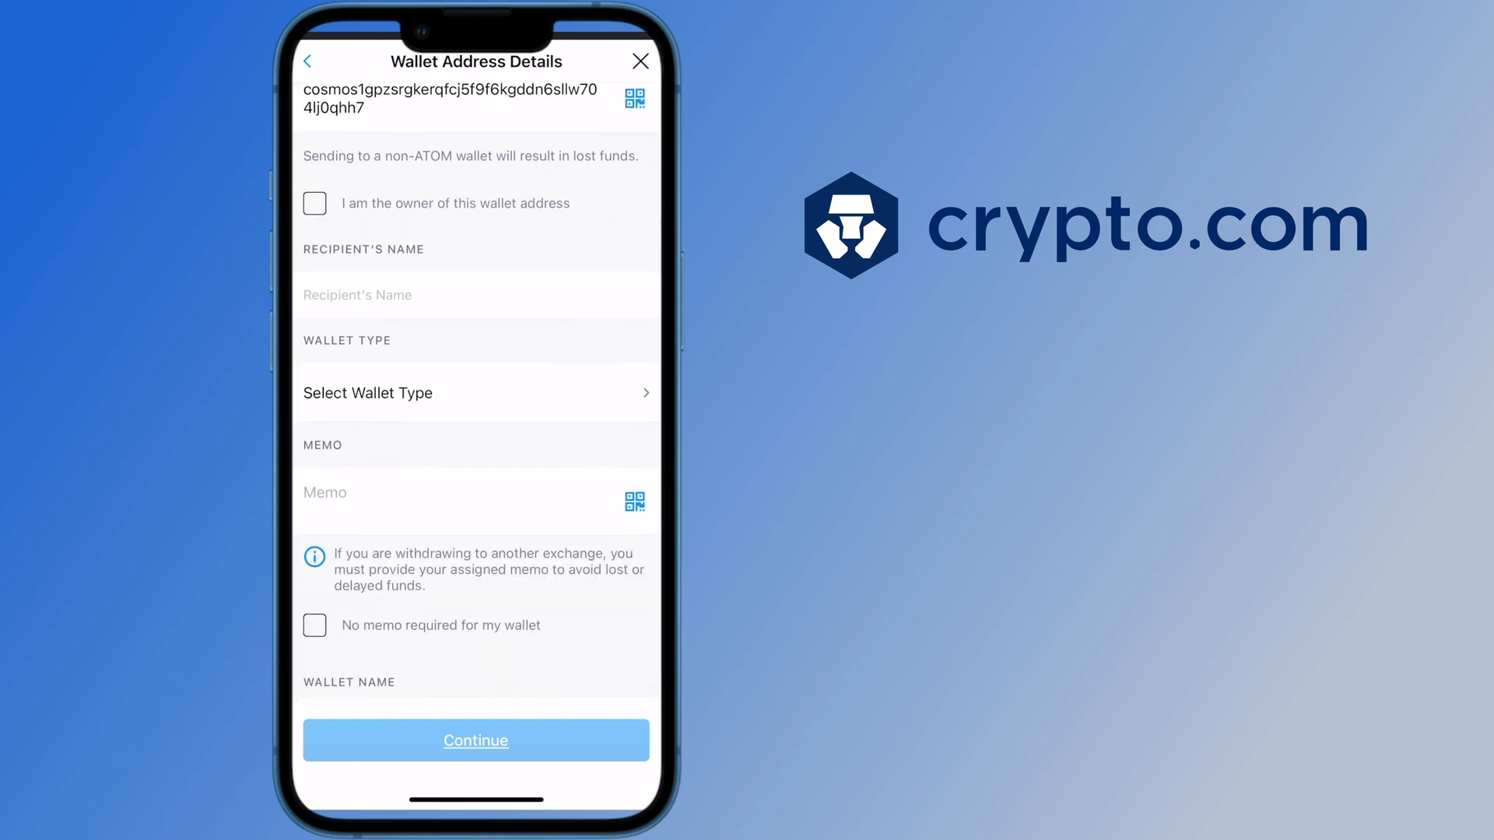